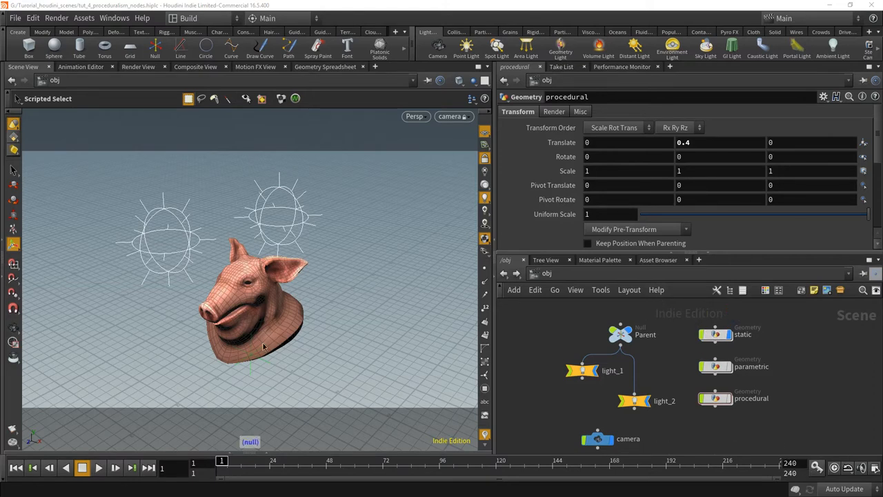
{"action": "mouse_move", "coordinate": [251, 325]}
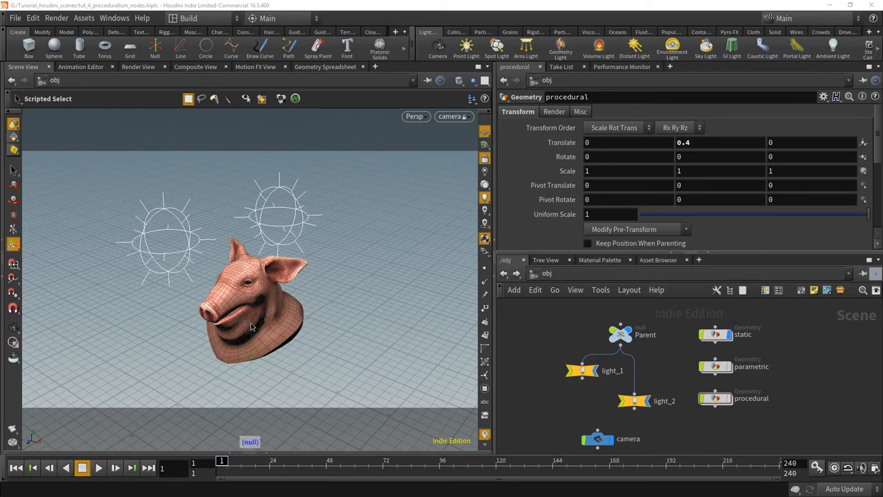
{"action": "mouse_move", "coordinate": [356, 337]}
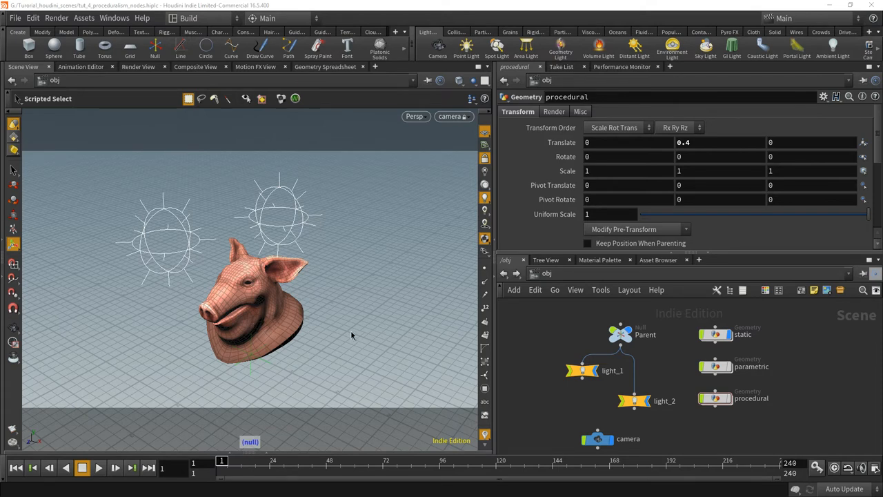
{"action": "mouse_move", "coordinate": [348, 276]}
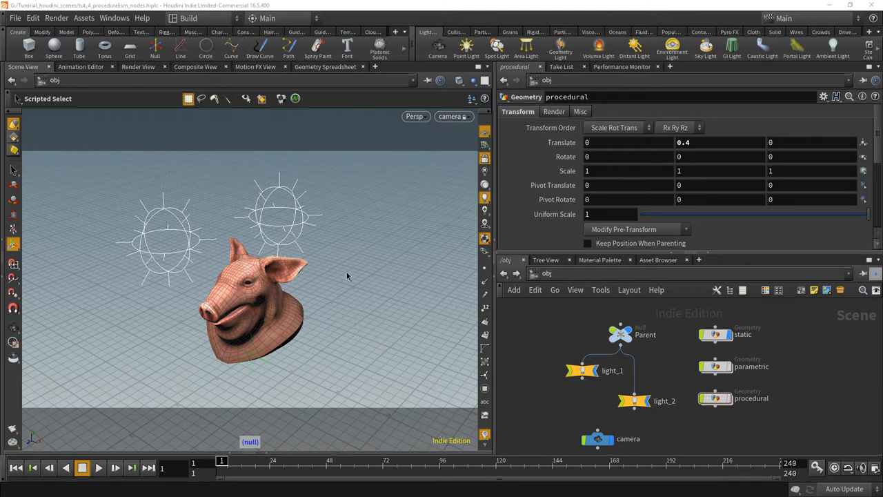
{"action": "mouse_move", "coordinate": [326, 340]}
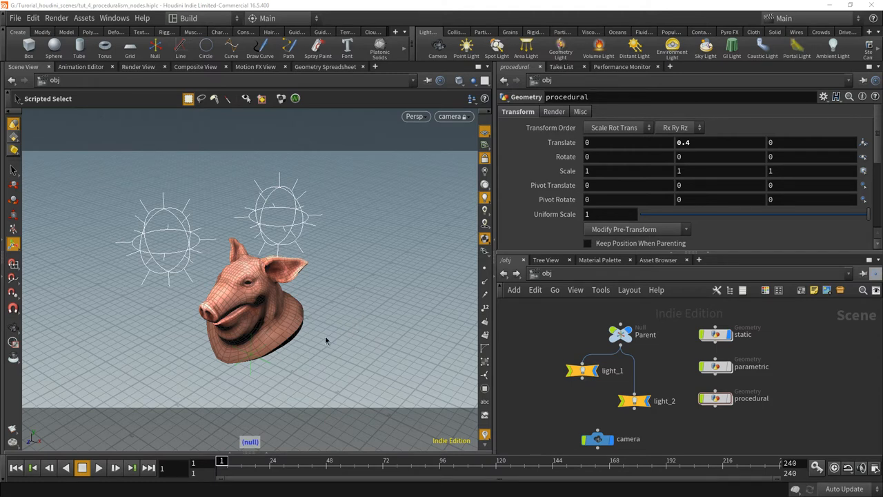
{"action": "mouse_move", "coordinate": [319, 320]}
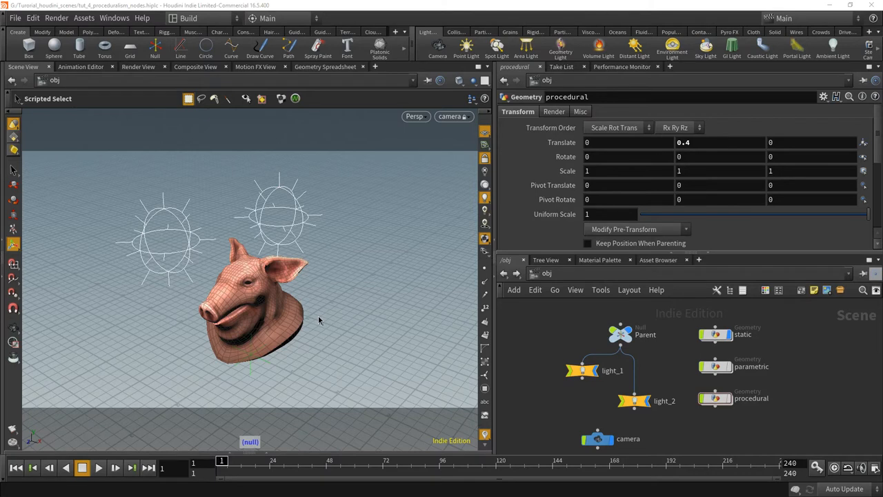
{"action": "mouse_move", "coordinate": [591, 318]}
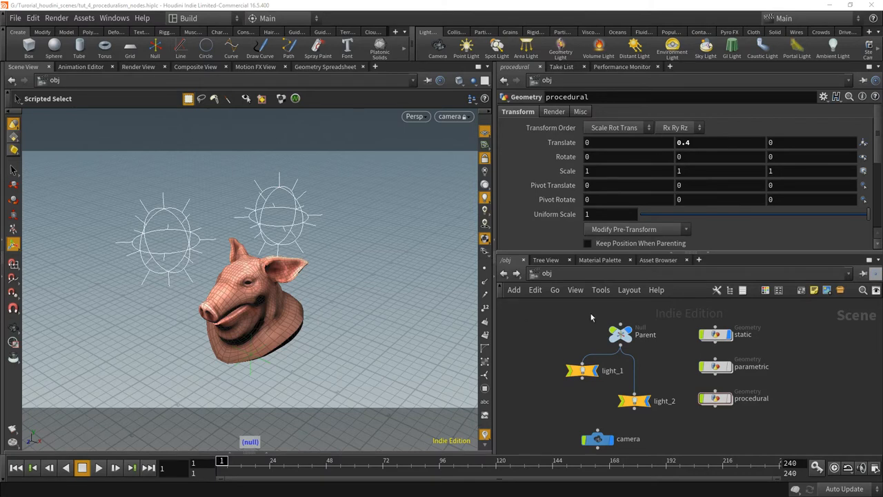
- Hide the pig head, display the parametric object and enter its network
{"action": "left_click", "coordinate": [690, 334]}
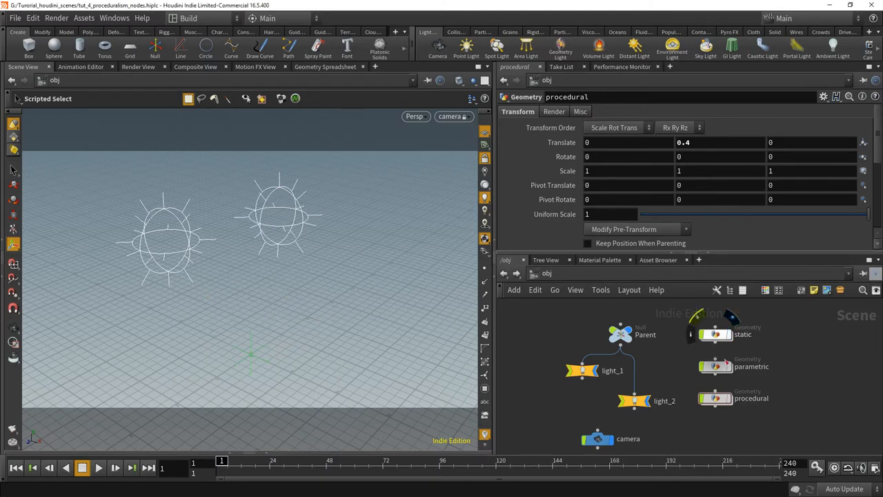
{"action": "left_click", "coordinate": [715, 367]}
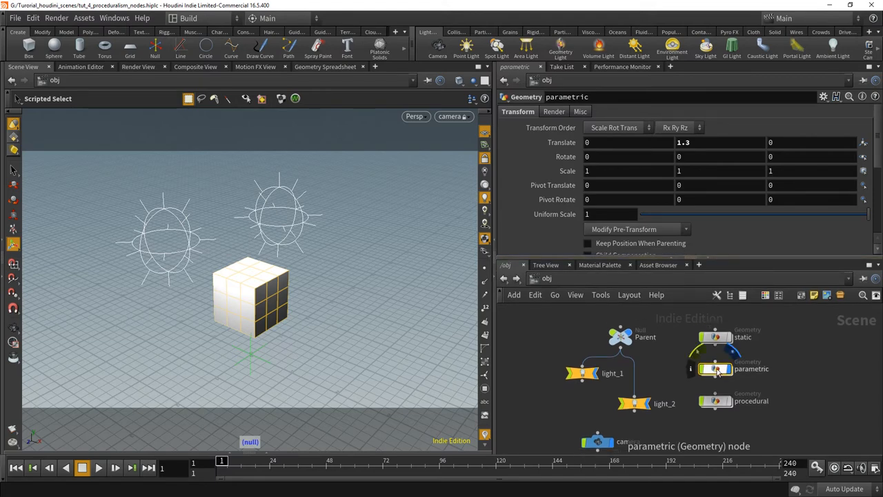
{"action": "double_click", "coordinate": [715, 370]}
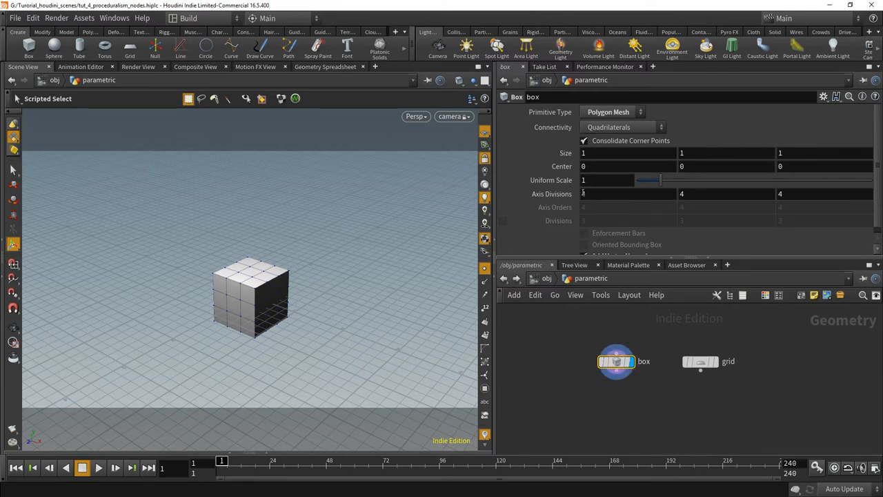
{"action": "mouse_move", "coordinate": [551, 193]}
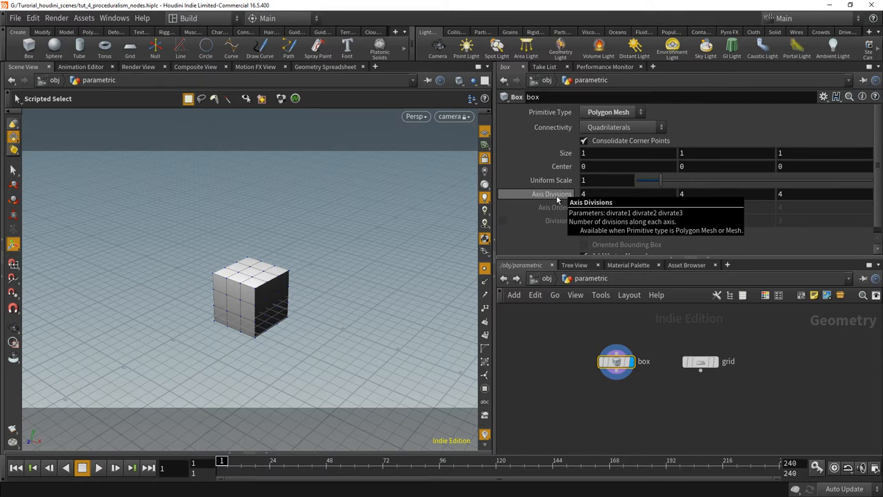
- Keep the box at 4 axis divisions and display the grid with 10 rows instead
{"action": "left_click_drag", "start_coordinate": [582, 193], "coordinate": [582, 193]}
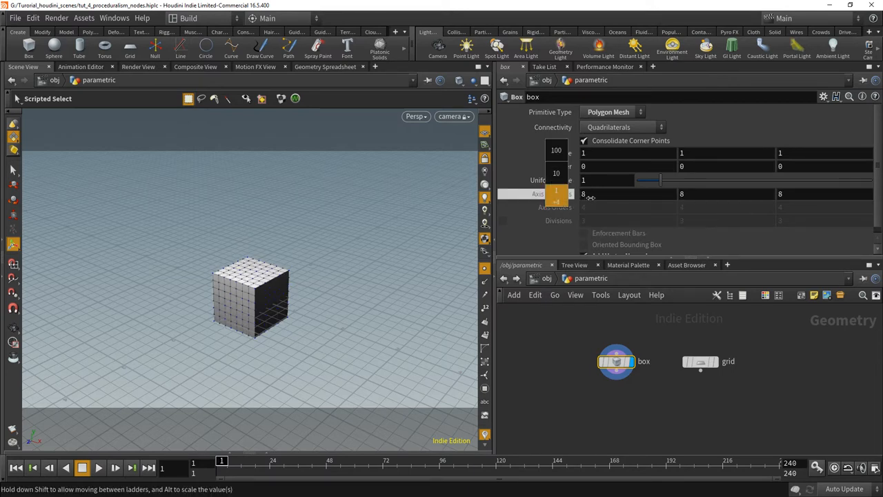
{"action": "left_click_drag", "start_coordinate": [582, 193], "coordinate": [583, 200]}
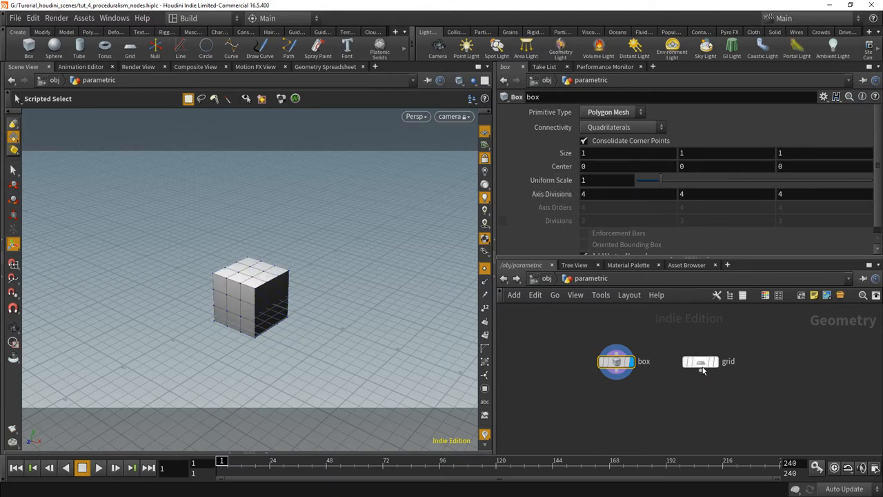
{"action": "left_click", "coordinate": [700, 361]}
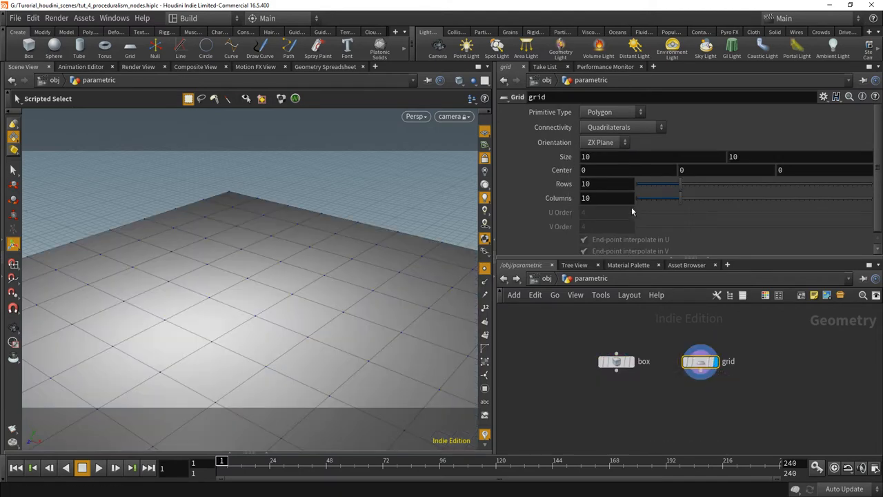
{"action": "left_click_drag", "start_coordinate": [678, 183], "coordinate": [766, 184]}
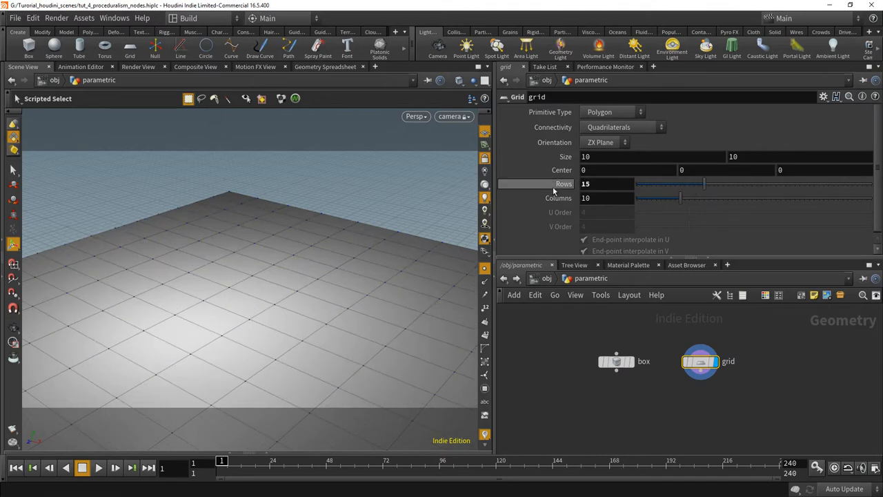
{"action": "left_click_drag", "start_coordinate": [704, 183], "coordinate": [729, 183]}
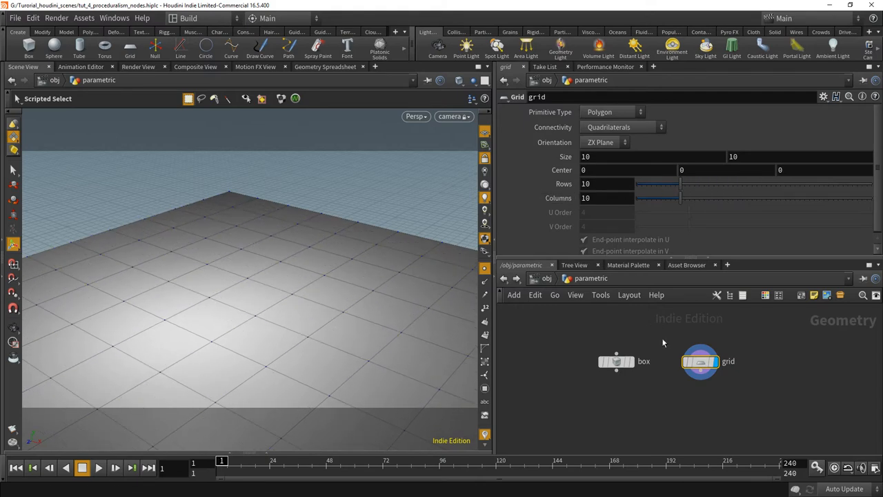
{"action": "mouse_move", "coordinate": [546, 283]}
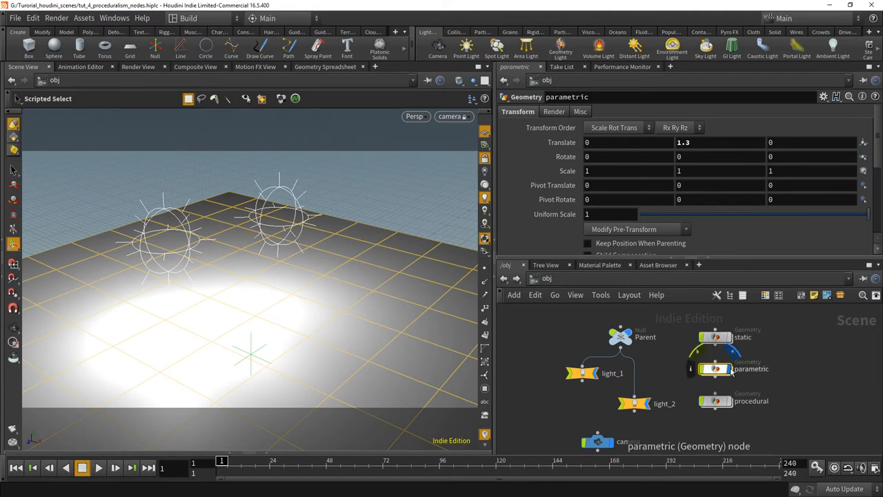
- Switch display from parametric to procedural and enter the procedural SOP network
{"action": "left_click", "coordinate": [715, 400]}
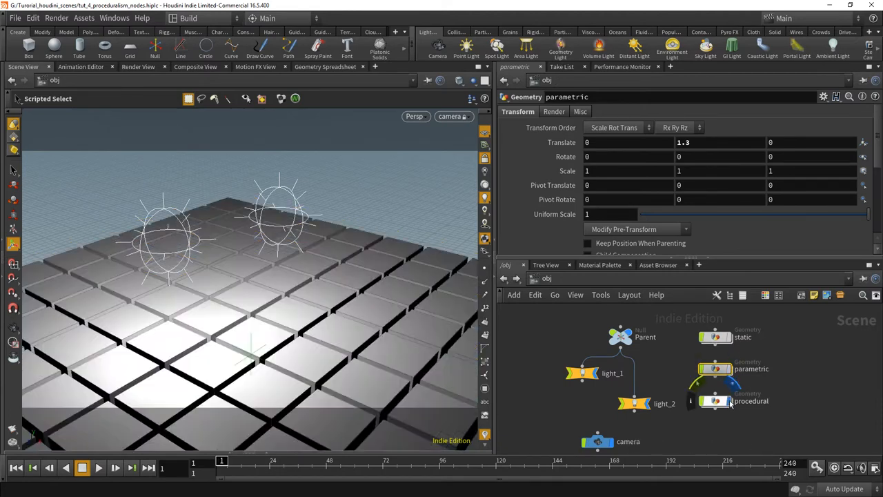
{"action": "left_click", "coordinate": [715, 400]}
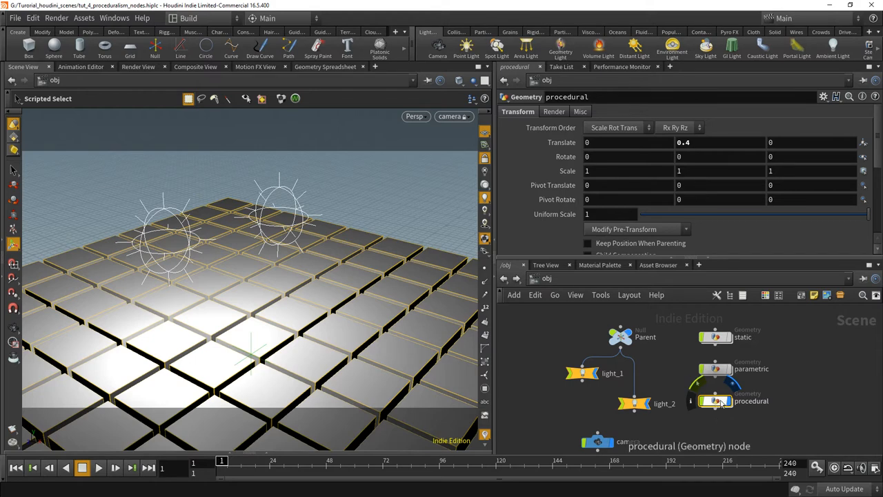
{"action": "double_click", "coordinate": [715, 400]}
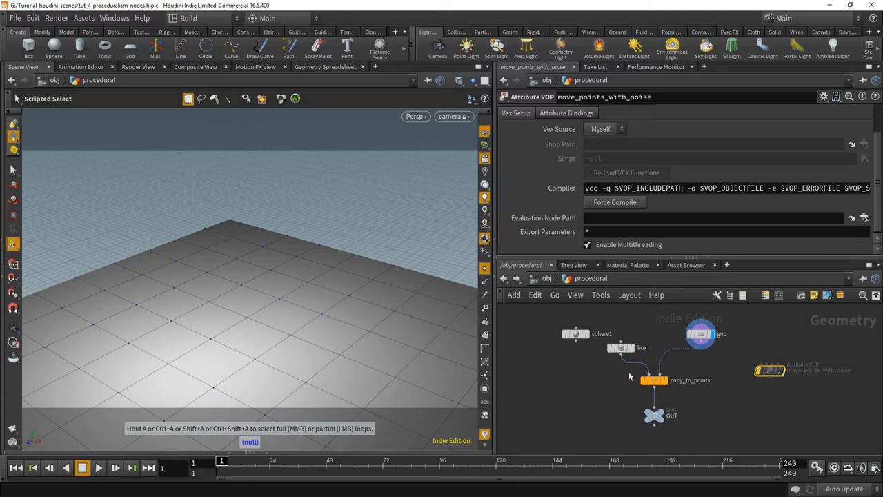
- Display the lone box, then the copy_to_points result tiling boxes on the grid
{"action": "left_click", "coordinate": [620, 347]}
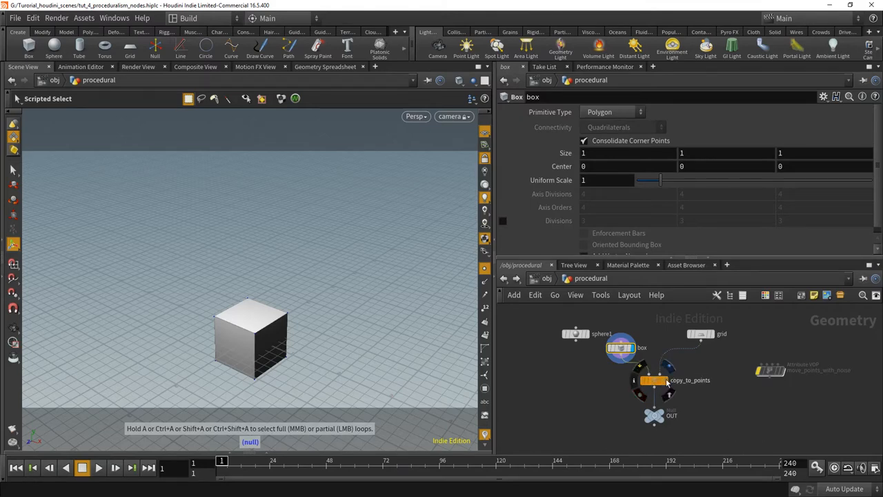
{"action": "left_click", "coordinate": [654, 379]}
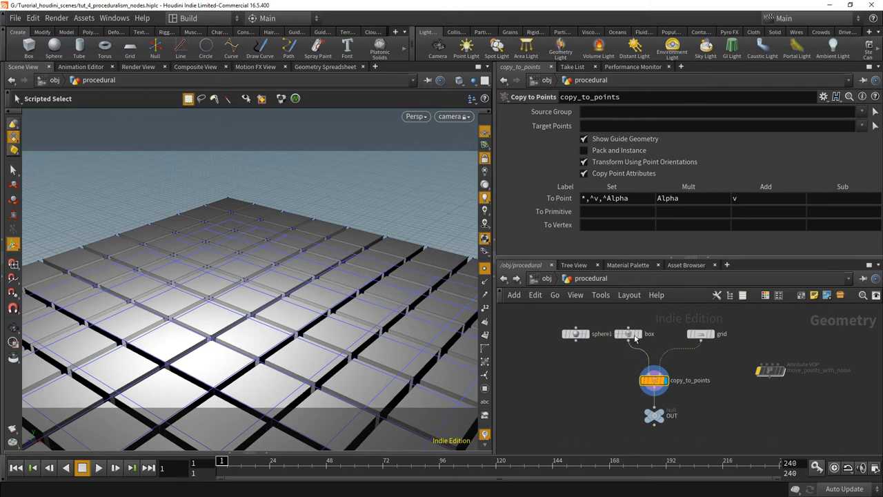
{"action": "mouse_move", "coordinate": [701, 370]}
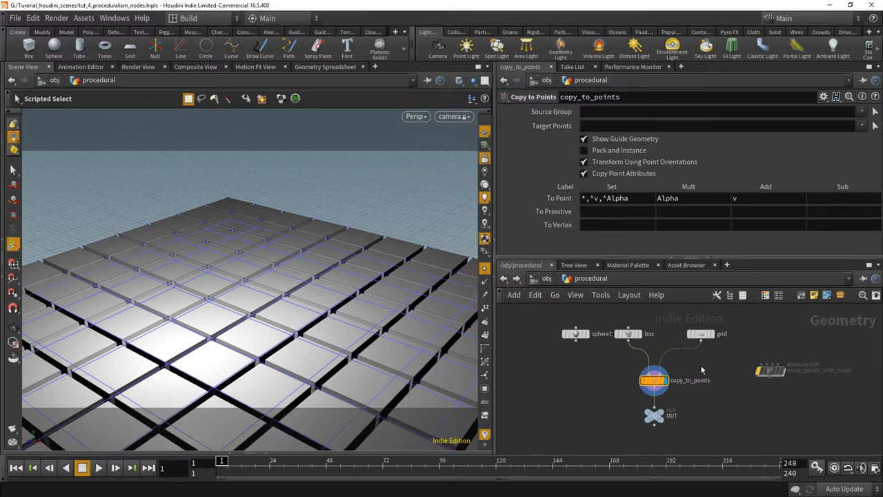
{"action": "mouse_move", "coordinate": [657, 373]}
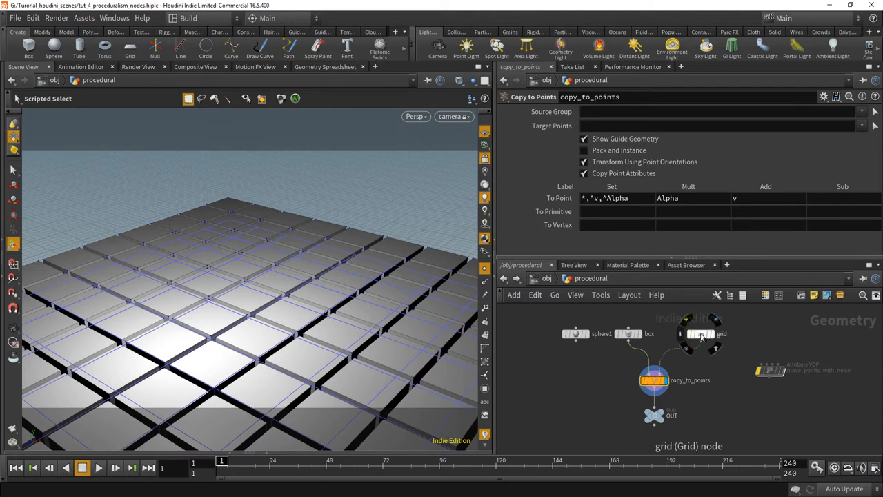
{"action": "mouse_move", "coordinate": [256, 255]}
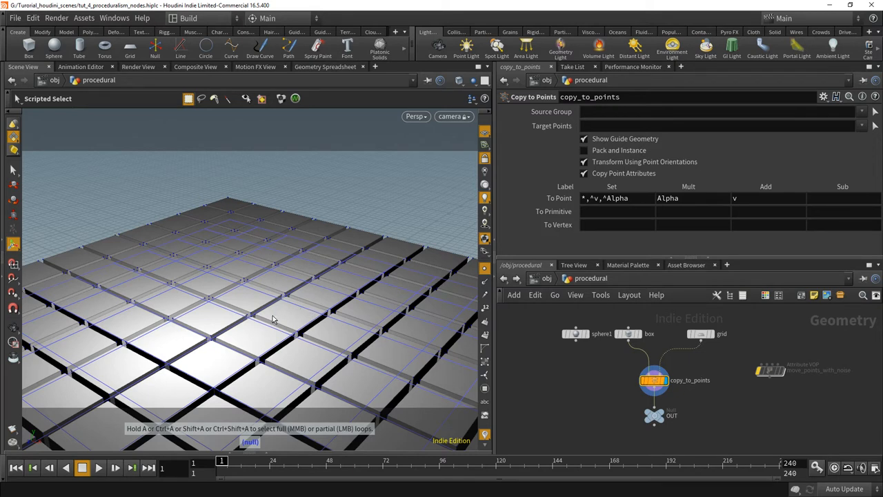
{"action": "mouse_move", "coordinate": [413, 359]}
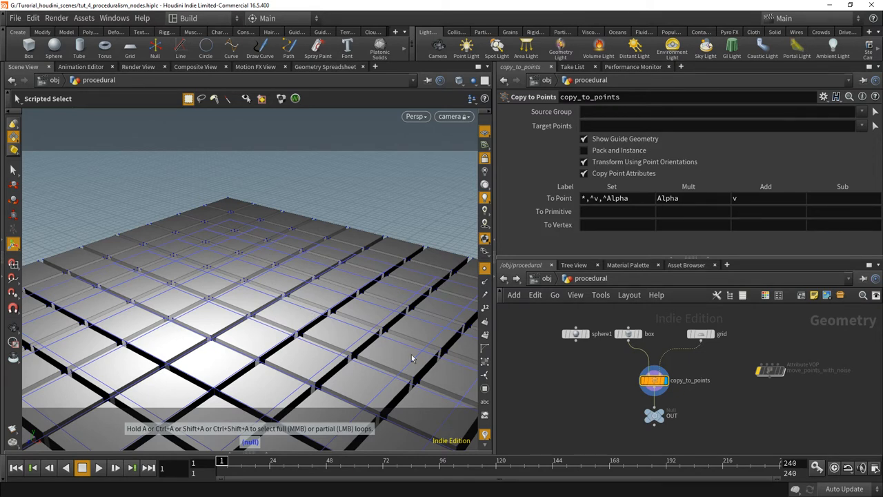
{"action": "mouse_move", "coordinate": [585, 405]}
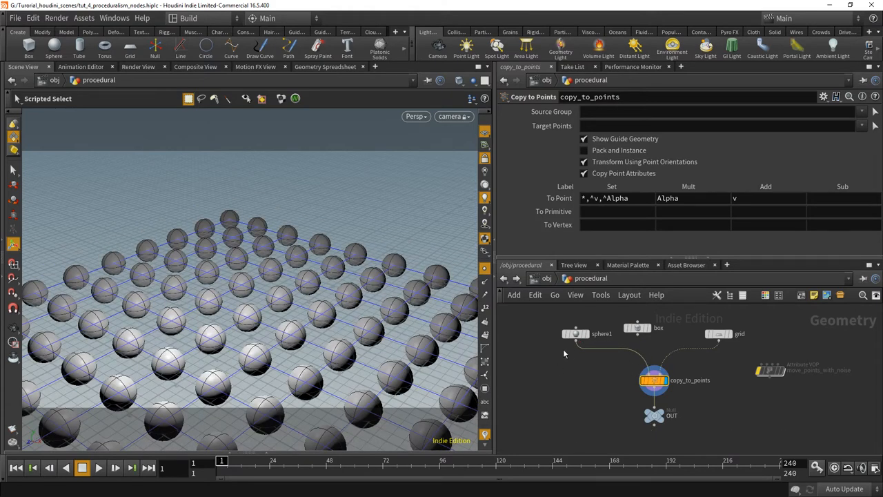
{"action": "mouse_move", "coordinate": [621, 361]}
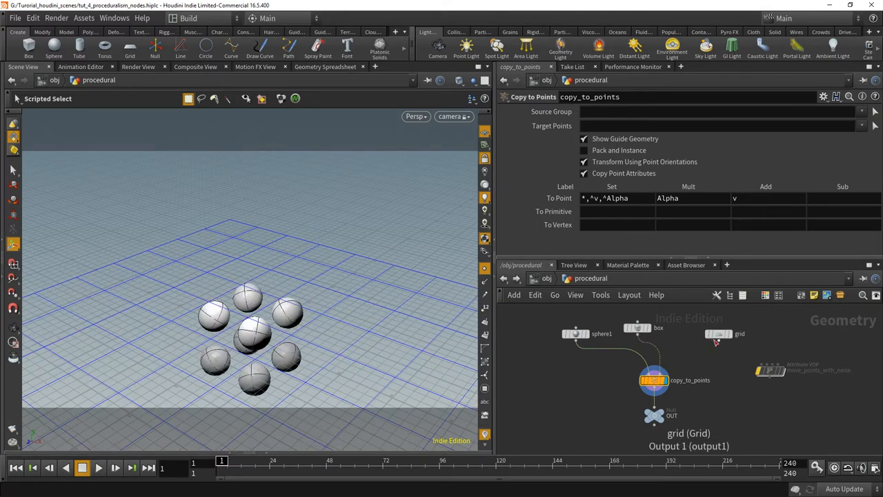
- Make the box a Polygon Mesh so spheres copy onto its subdivided points
{"action": "left_click", "coordinate": [636, 328]}
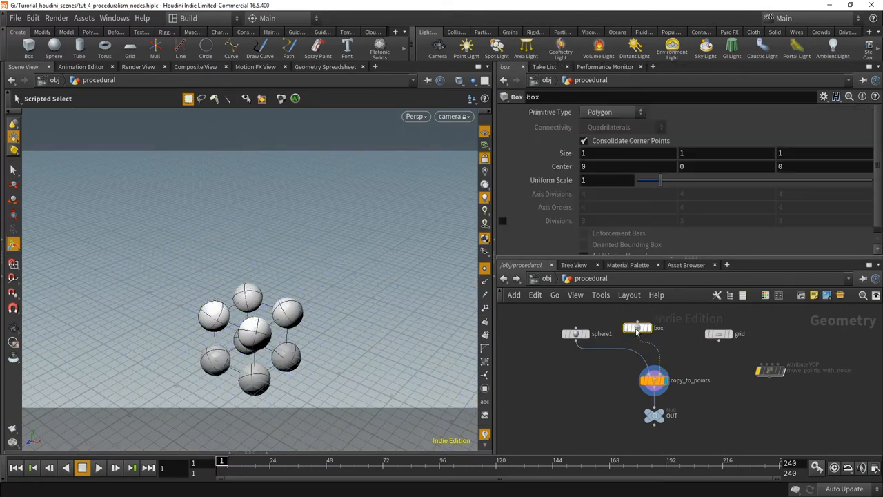
{"action": "left_click", "coordinate": [613, 112]}
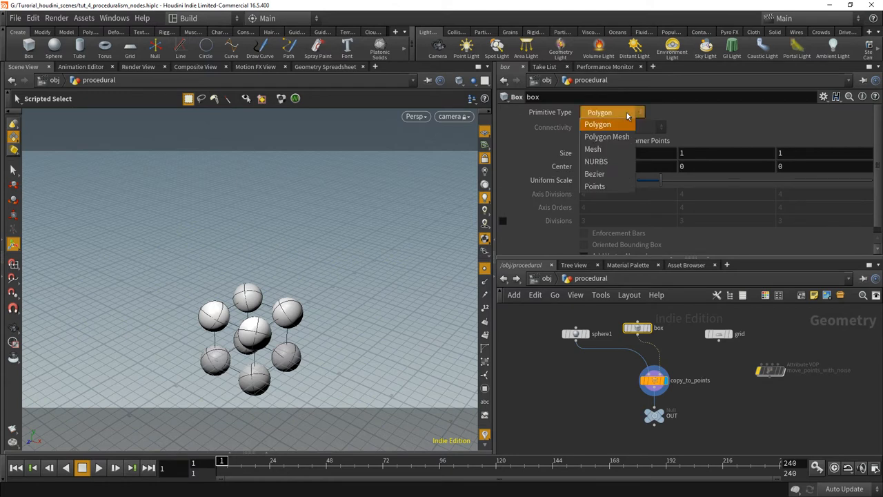
{"action": "left_click", "coordinate": [607, 136]}
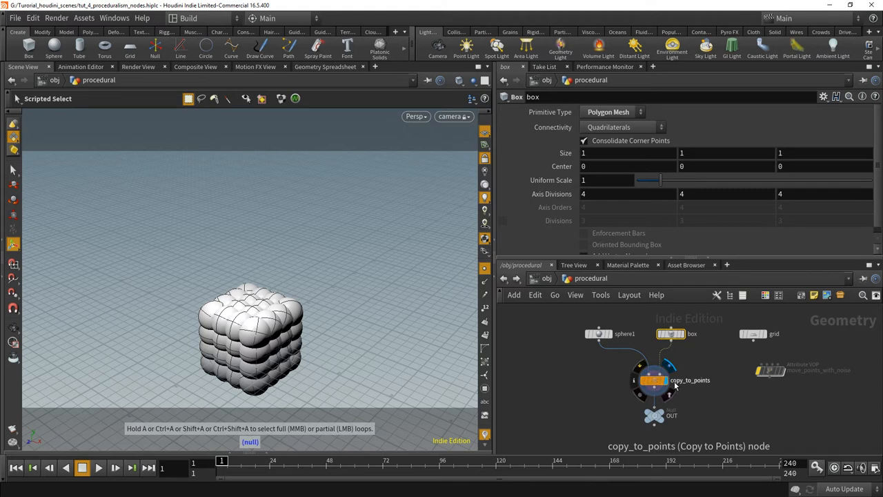
{"action": "mouse_move", "coordinate": [691, 384]}
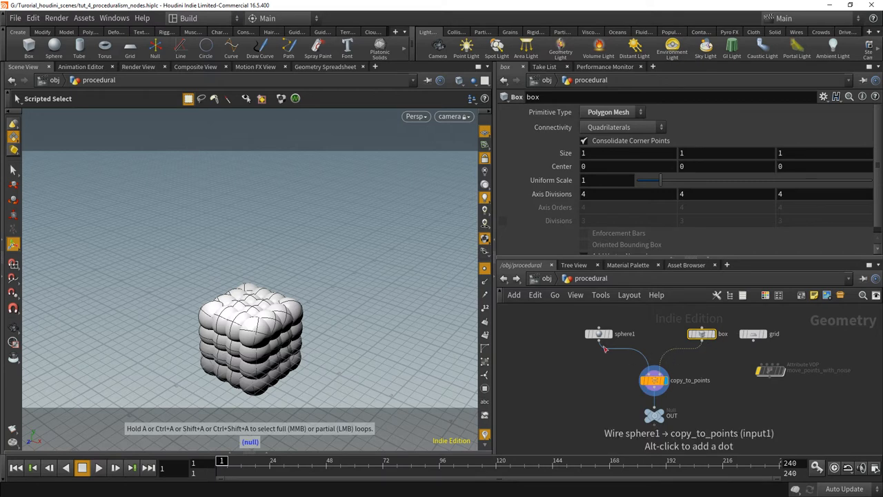
{"action": "mouse_move", "coordinate": [674, 364]}
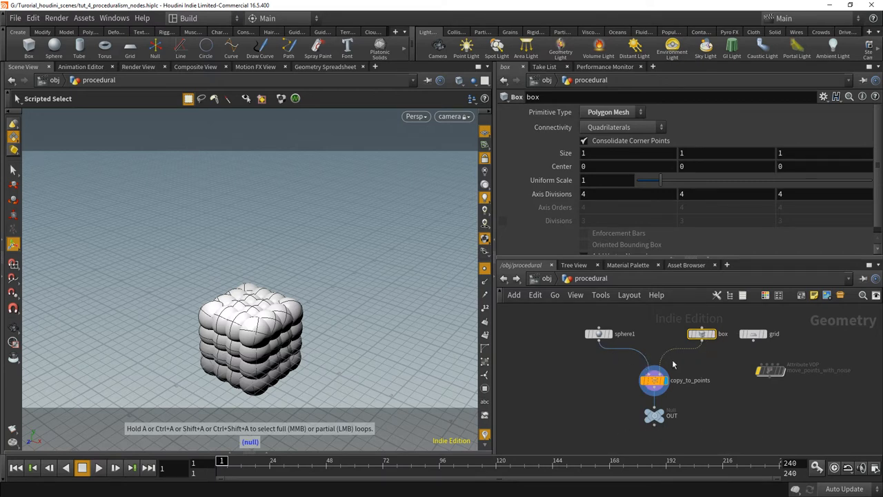
{"action": "mouse_move", "coordinate": [601, 386]}
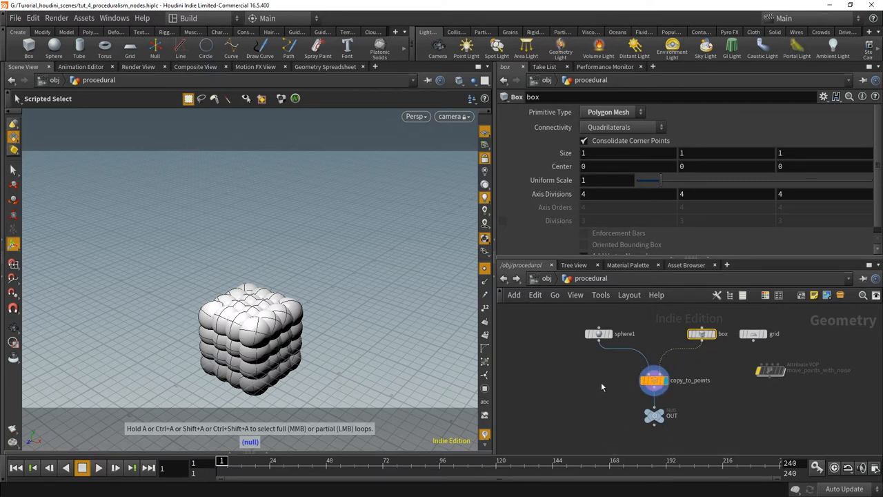
{"action": "mouse_move", "coordinate": [560, 331]}
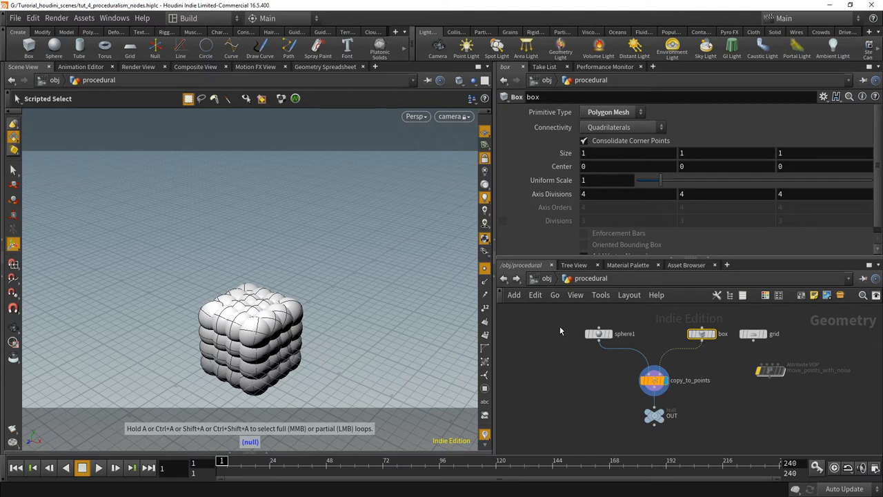
{"action": "mouse_move", "coordinate": [573, 392]}
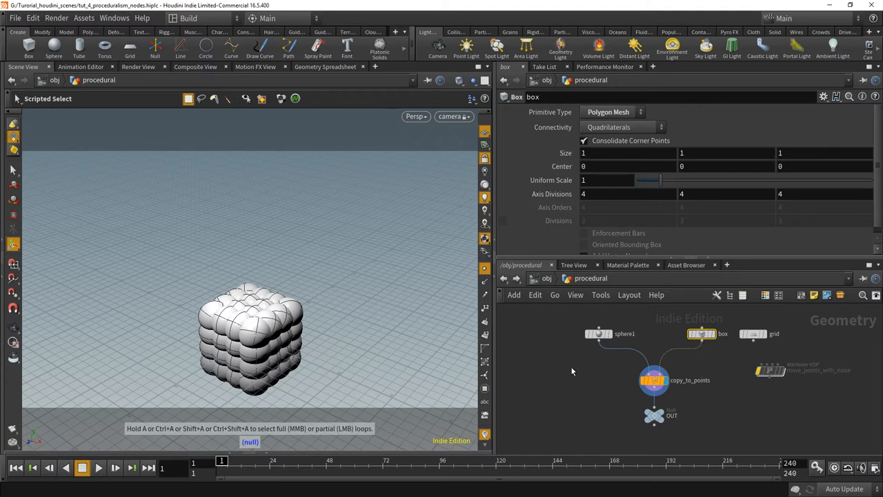
{"action": "mouse_move", "coordinate": [574, 378]}
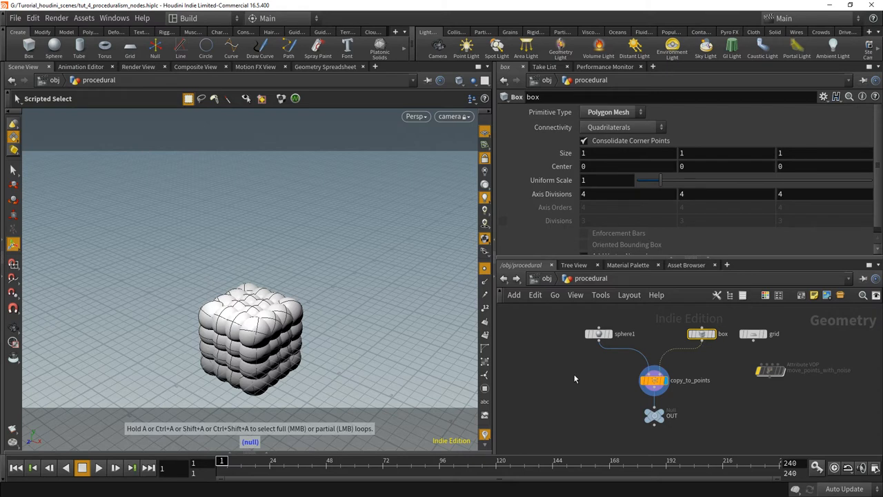
{"action": "mouse_move", "coordinate": [582, 384]}
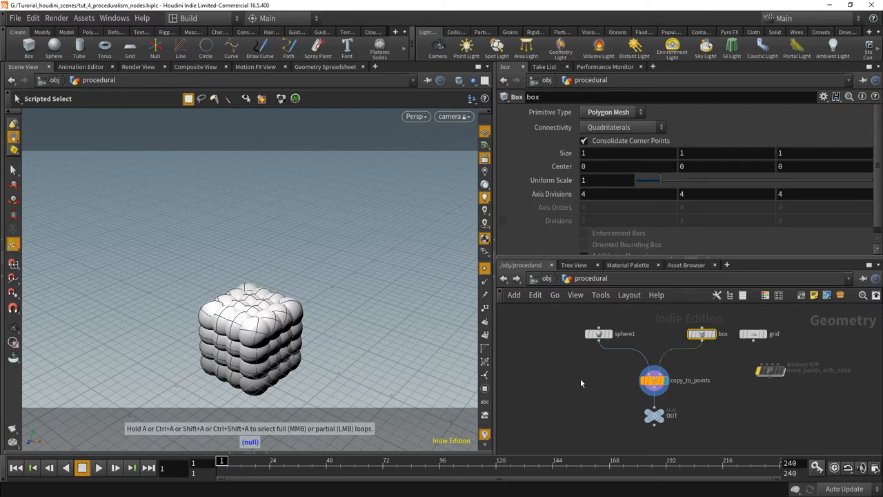
{"action": "mouse_move", "coordinate": [558, 316]}
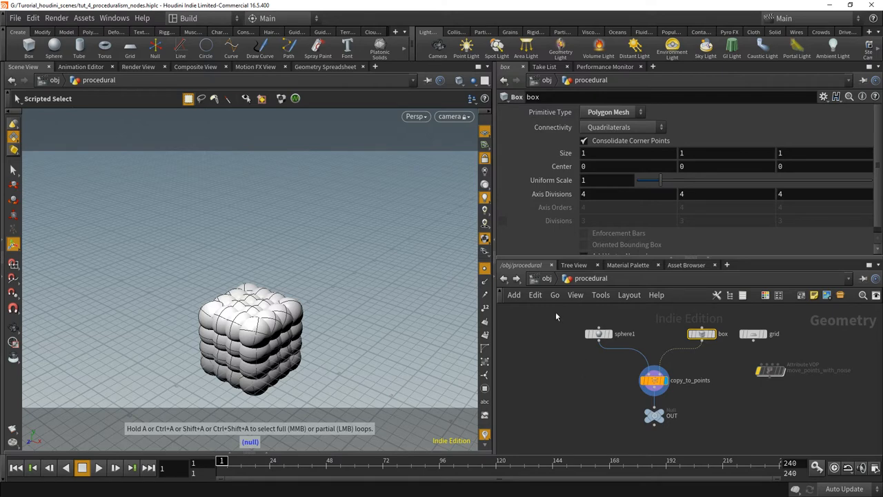
{"action": "mouse_move", "coordinate": [547, 286]}
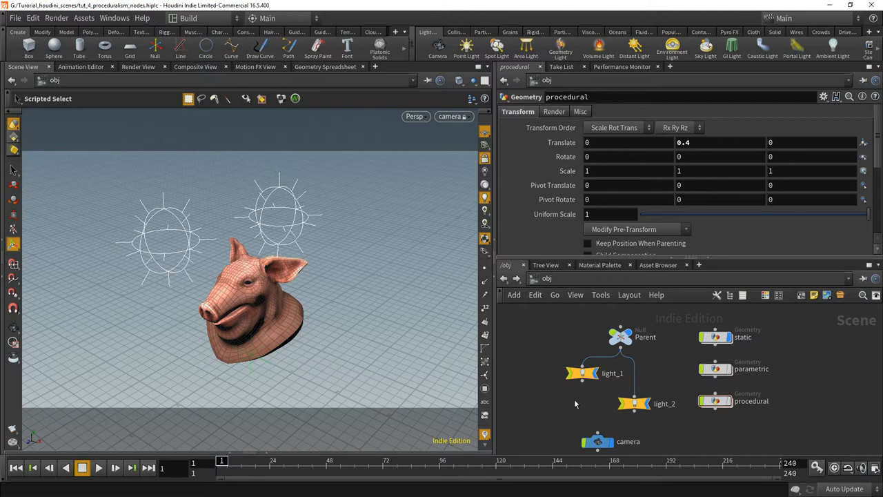
{"action": "mouse_move", "coordinate": [620, 336]}
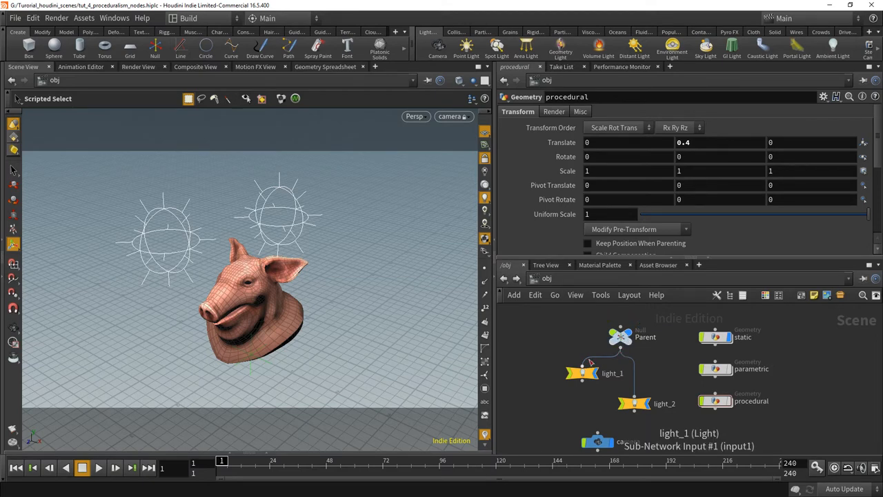
{"action": "mouse_move", "coordinate": [628, 362]}
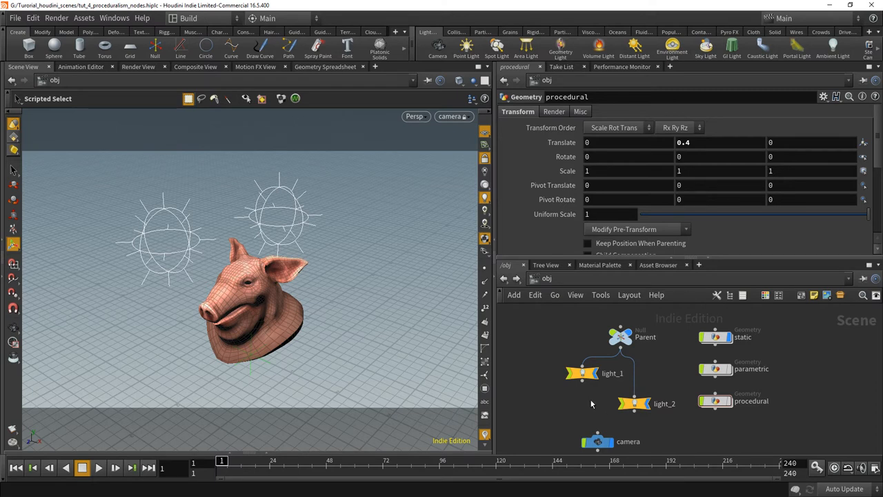
- Select the Parent null to show its transform parameters at object level
{"action": "left_click", "coordinate": [620, 336]}
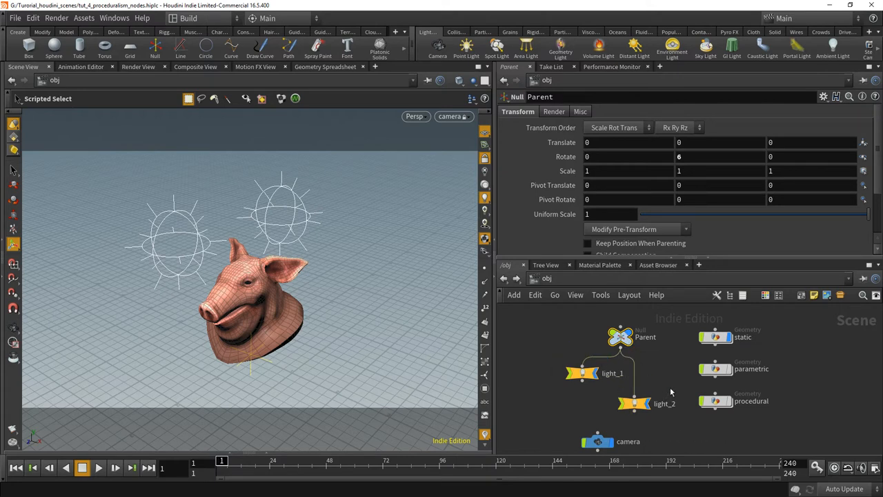
{"action": "mouse_move", "coordinate": [673, 378]}
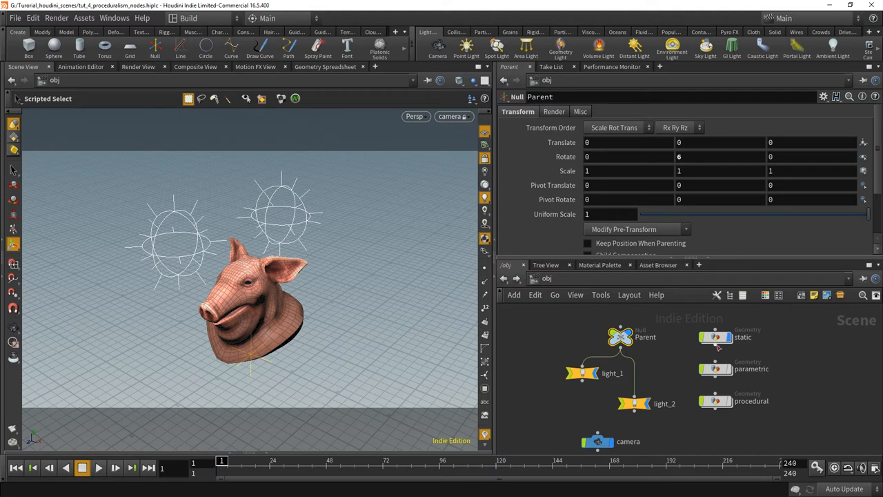
{"action": "mouse_move", "coordinate": [715, 336]}
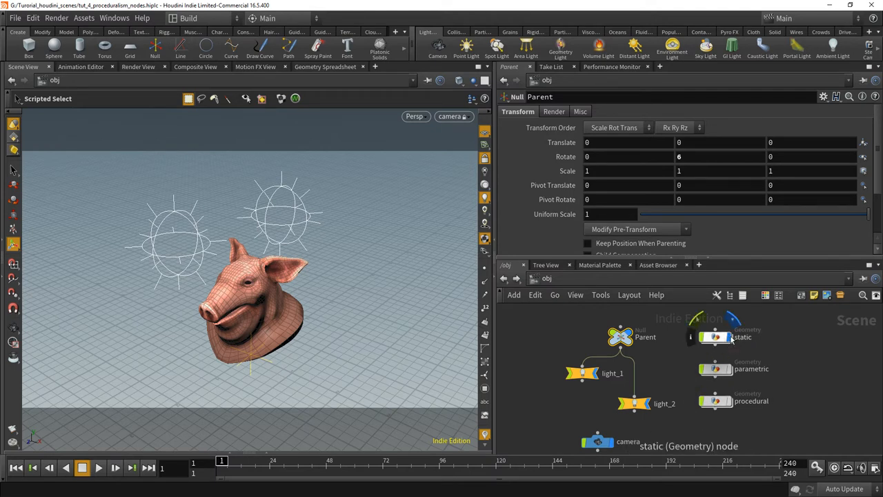
- Hide the pig head, display the procedural sphere cube and enter its network
{"action": "left_click", "coordinate": [715, 401]}
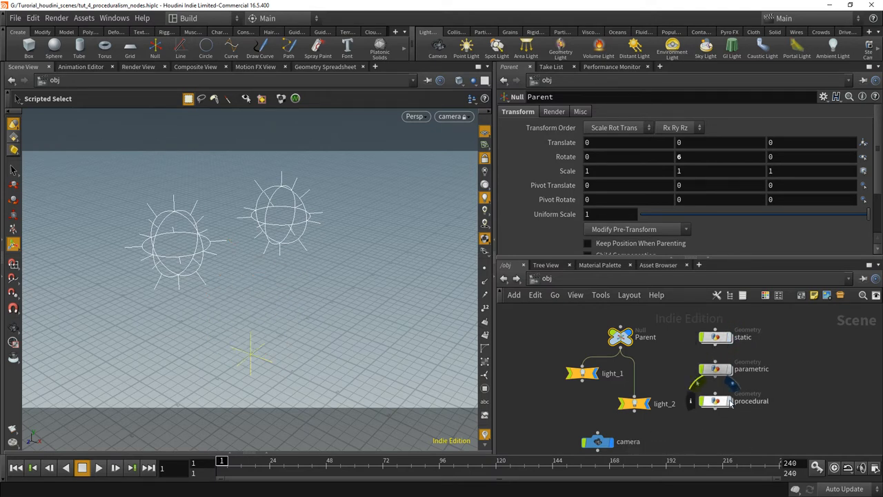
{"action": "left_click", "coordinate": [728, 400]}
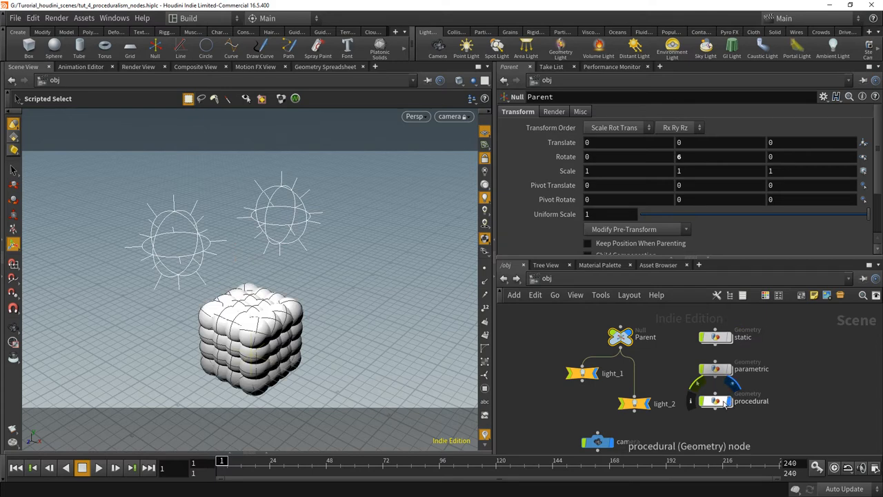
{"action": "double_click", "coordinate": [751, 400]}
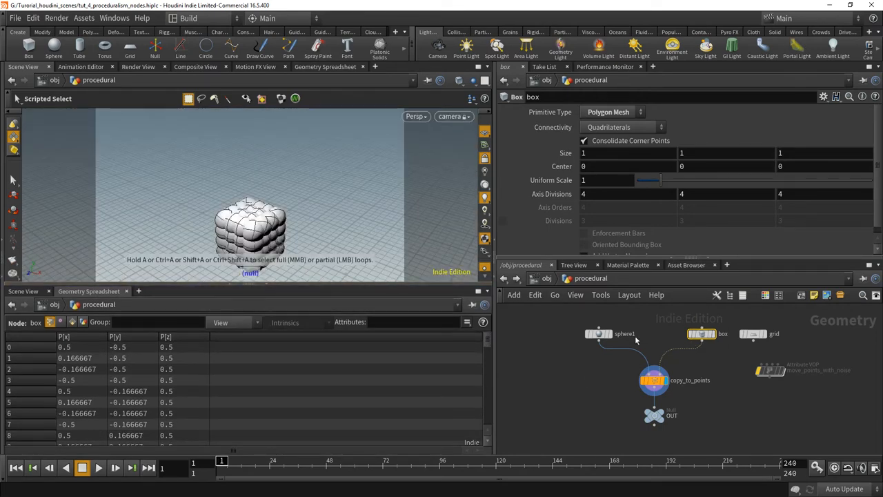
- Make sphere1 a Polygon sphere and list its point positions in the spreadsheet
{"action": "left_click", "coordinate": [599, 334]}
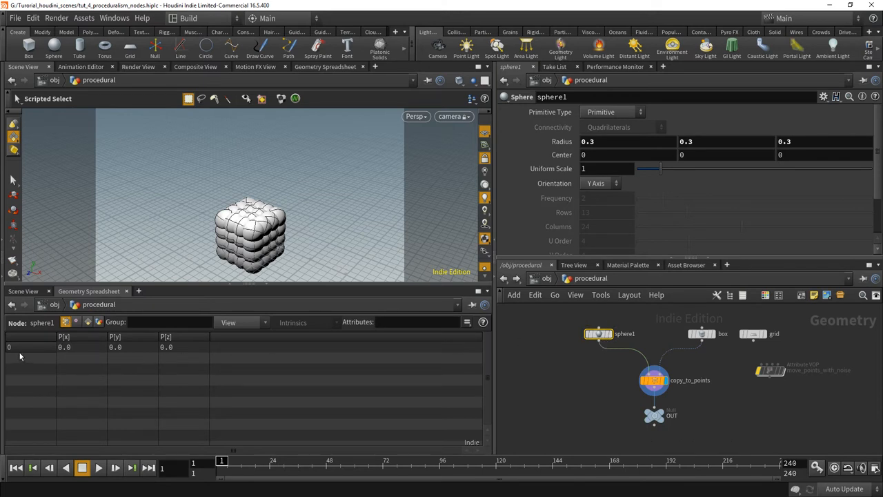
{"action": "mouse_move", "coordinate": [436, 360]}
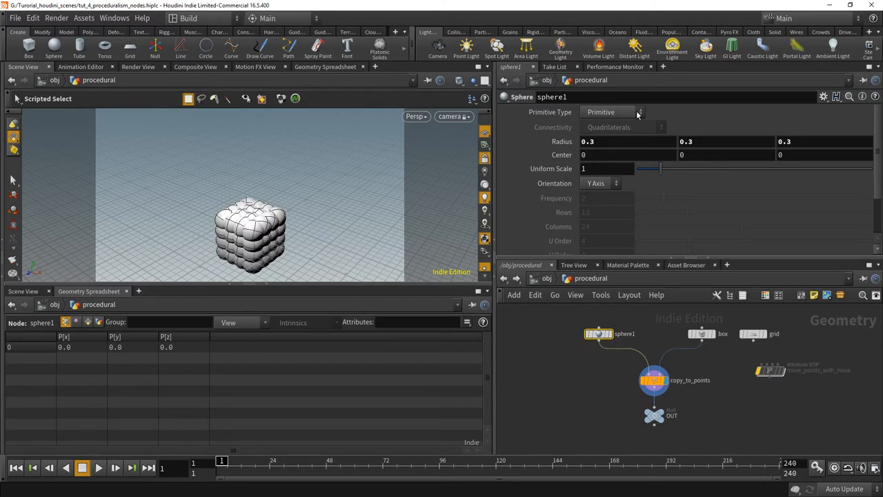
{"action": "left_click", "coordinate": [613, 111]}
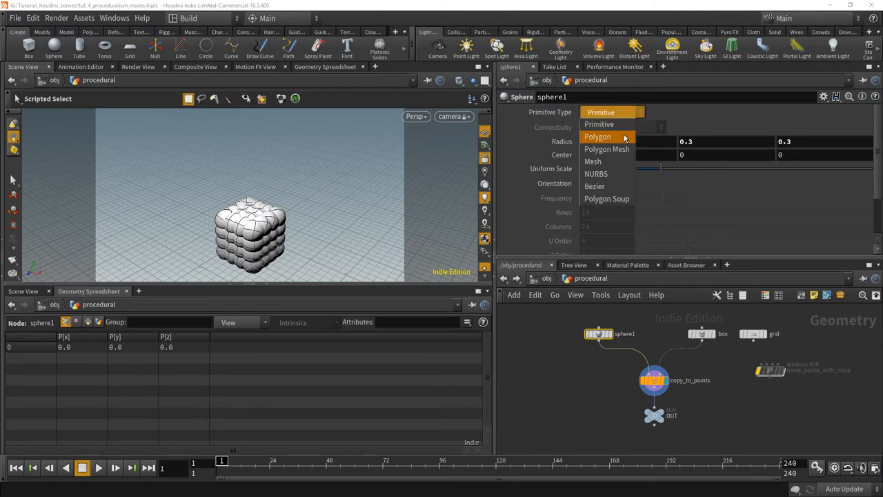
{"action": "left_click", "coordinate": [598, 136]}
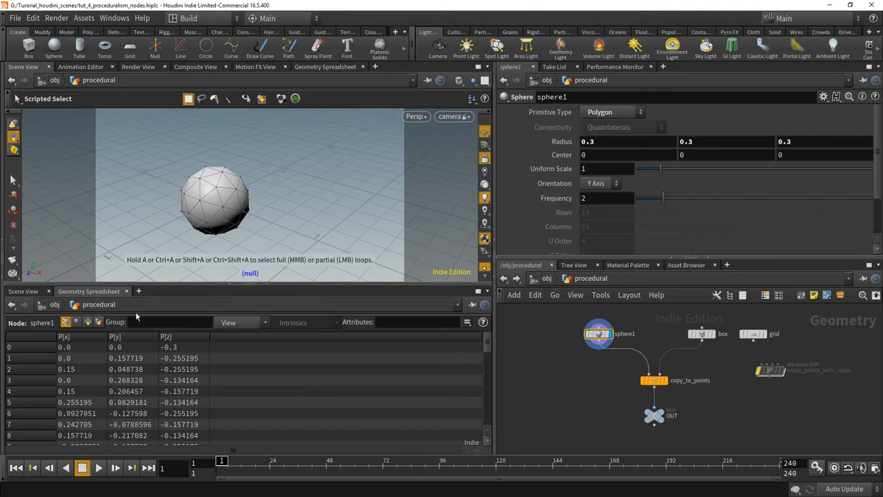
{"action": "mouse_move", "coordinate": [193, 347]}
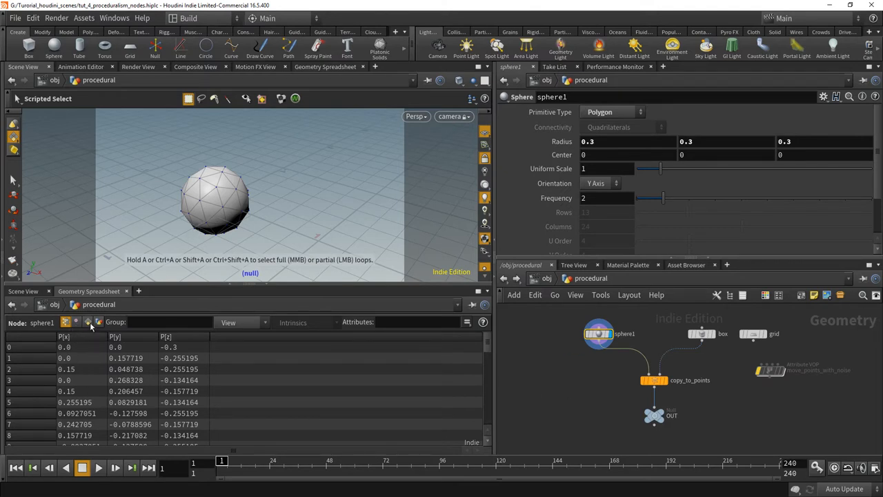
{"action": "left_click", "coordinate": [89, 323]}
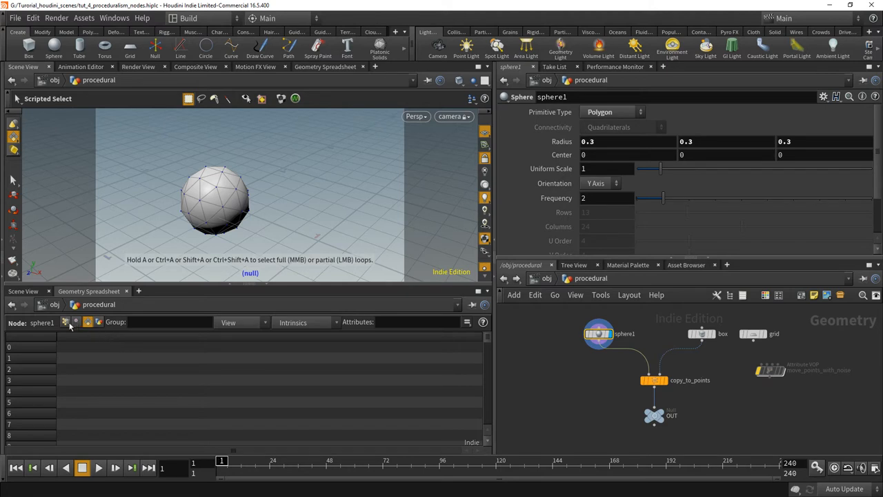
{"action": "left_click", "coordinate": [64, 321]}
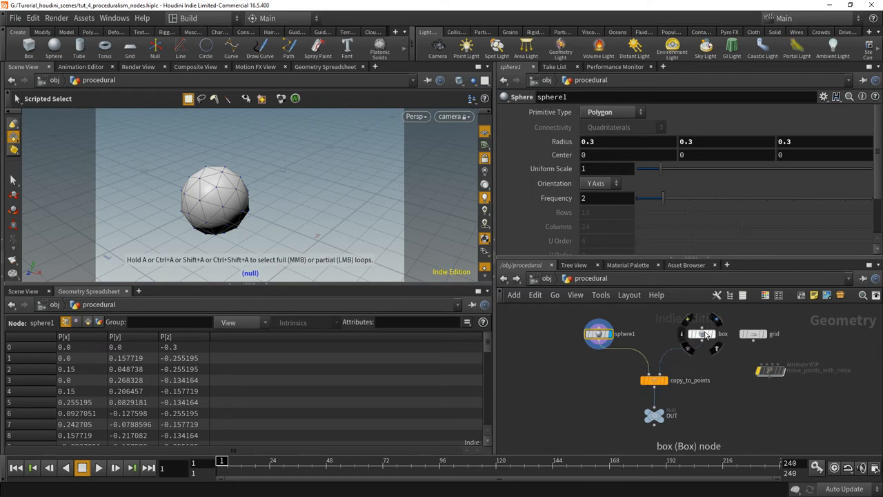
{"action": "left_click", "coordinate": [723, 333]}
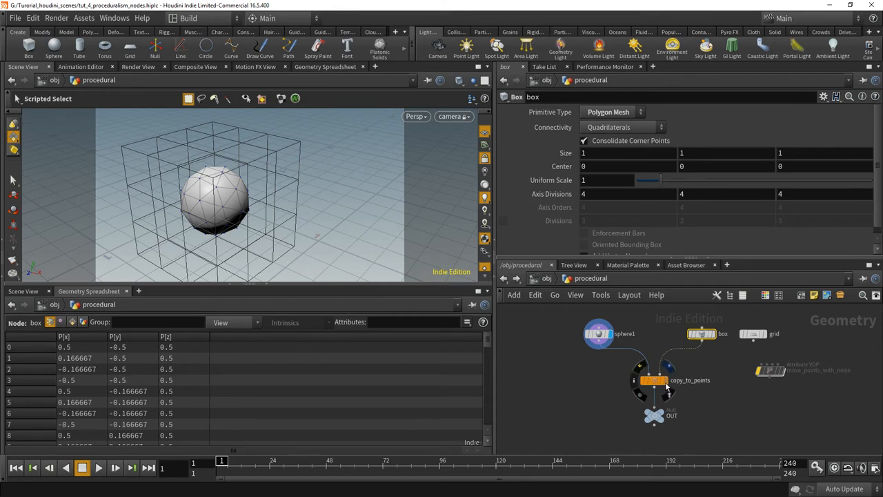
{"action": "left_click", "coordinate": [654, 414]}
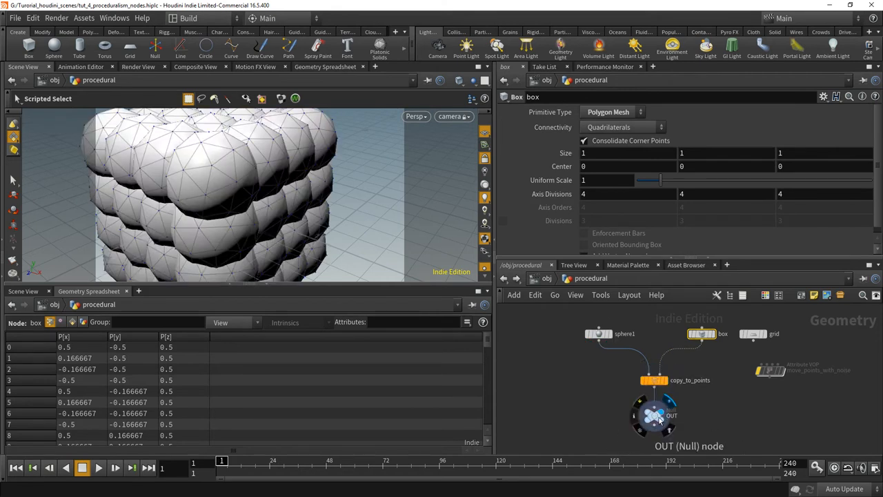
{"action": "left_click", "coordinate": [654, 414]}
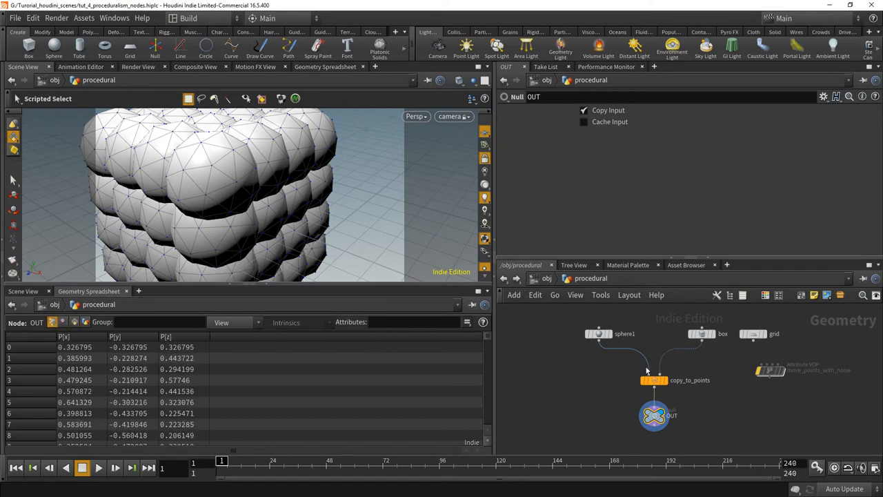
{"action": "left_click", "coordinate": [654, 379]}
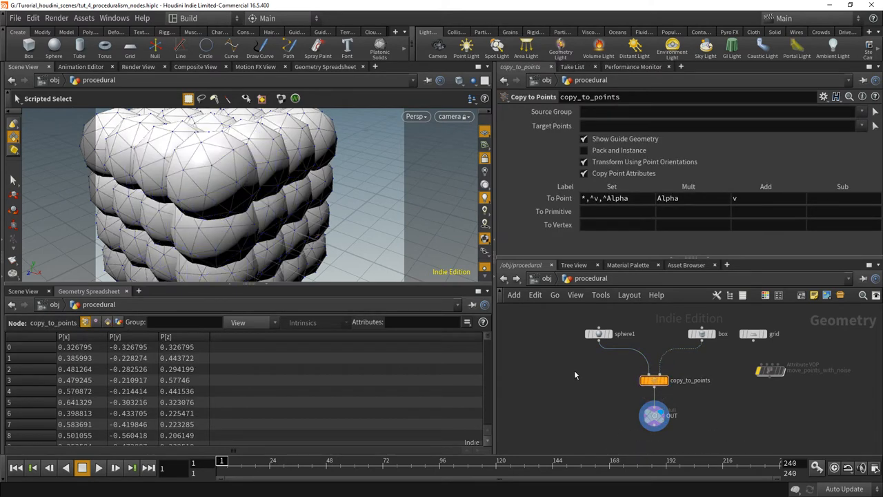
{"action": "left_click", "coordinate": [654, 414]}
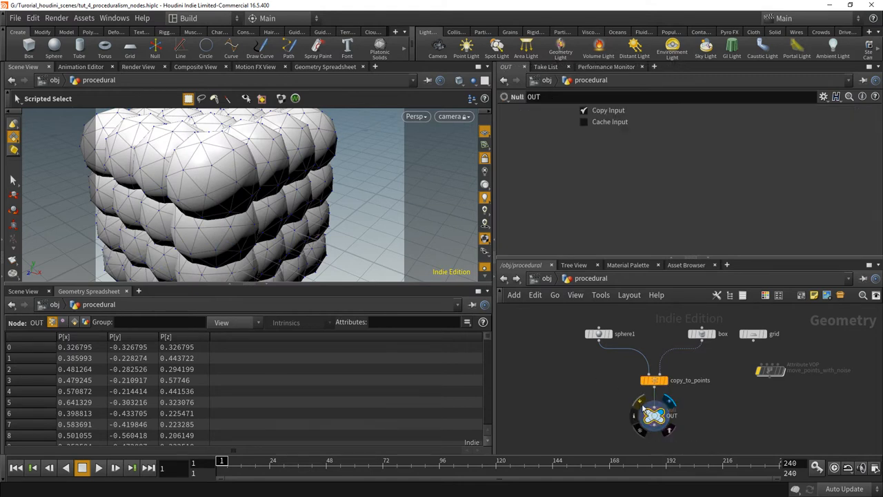
{"action": "mouse_move", "coordinate": [695, 348]}
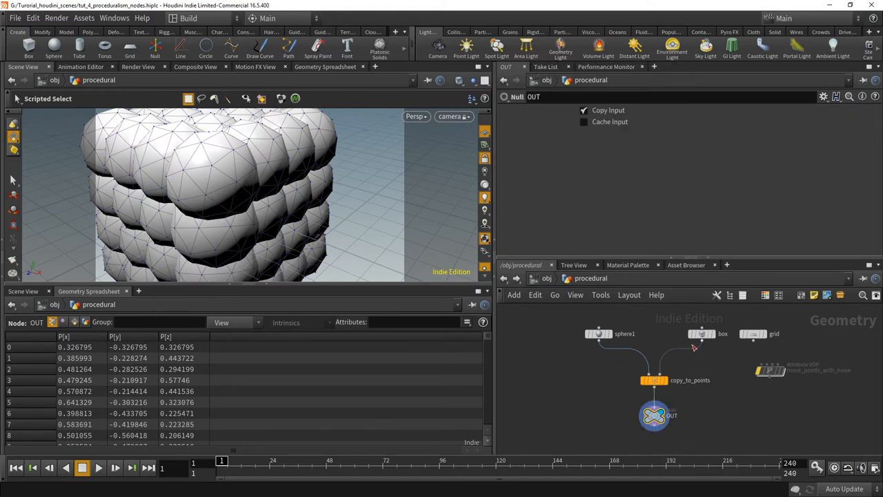
{"action": "mouse_move", "coordinate": [654, 414]}
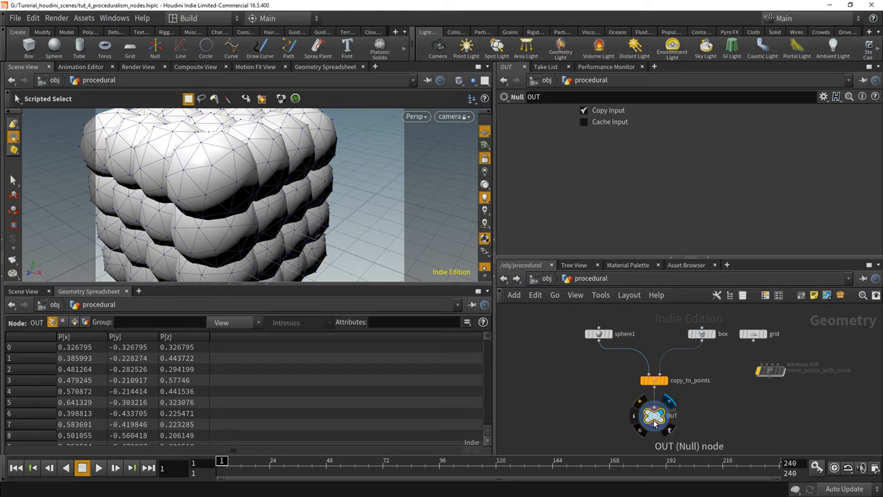
{"action": "mouse_move", "coordinate": [739, 395]}
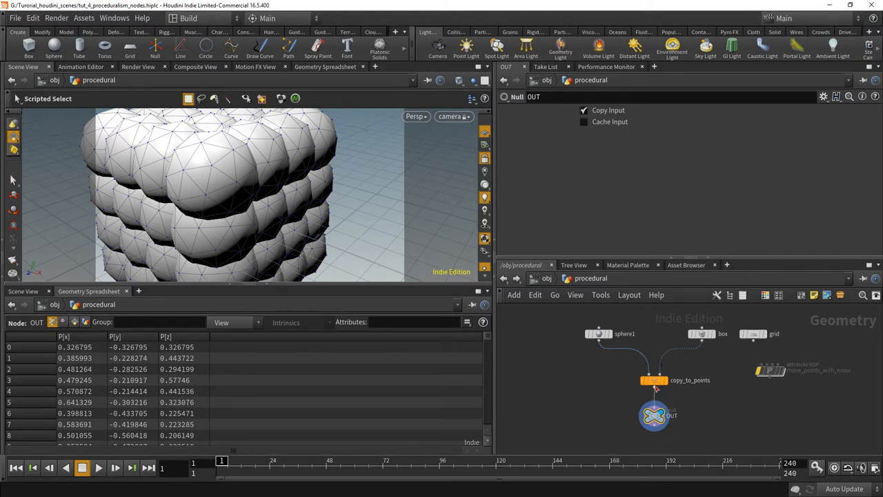
{"action": "mouse_move", "coordinate": [654, 381]}
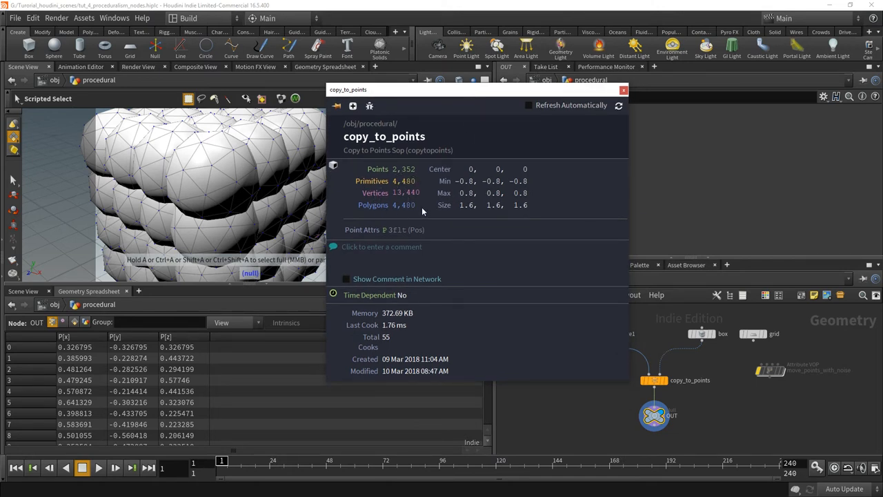
{"action": "mouse_move", "coordinate": [422, 242]}
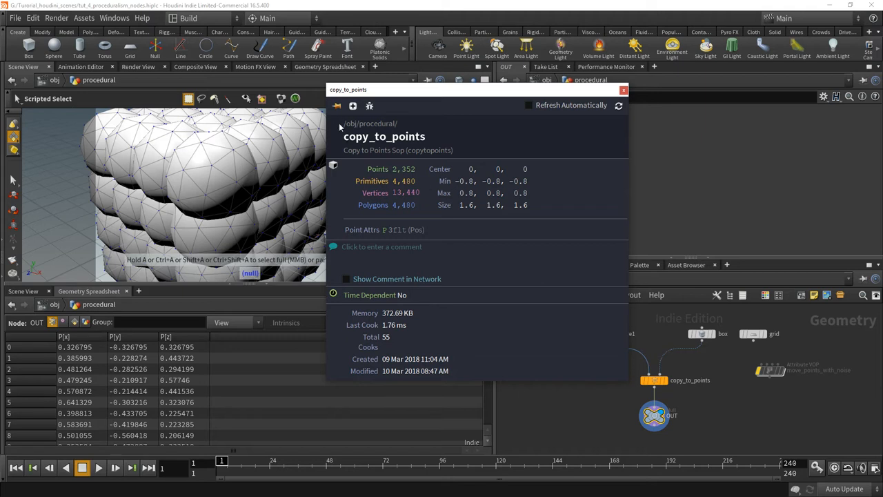
- Dismiss the copy_to_points info window reporting 2,352 points and 4,480 polygons
{"action": "left_click", "coordinate": [623, 90]}
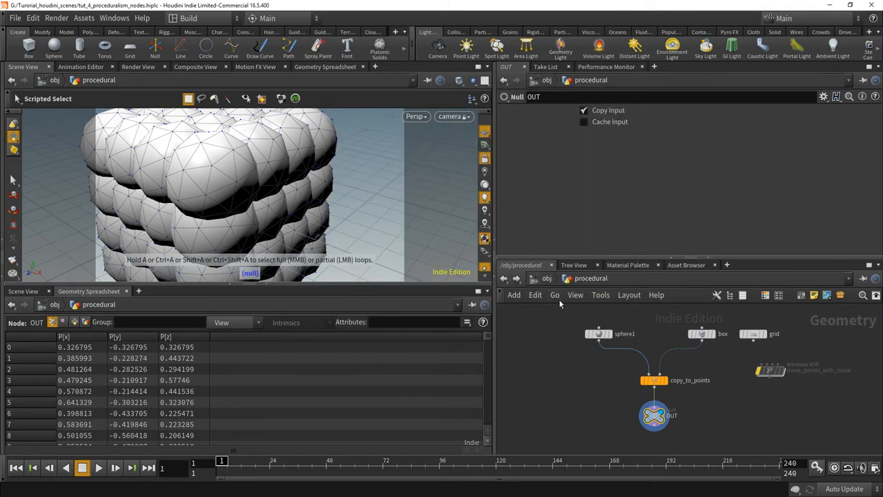
{"action": "mouse_move", "coordinate": [722, 371]}
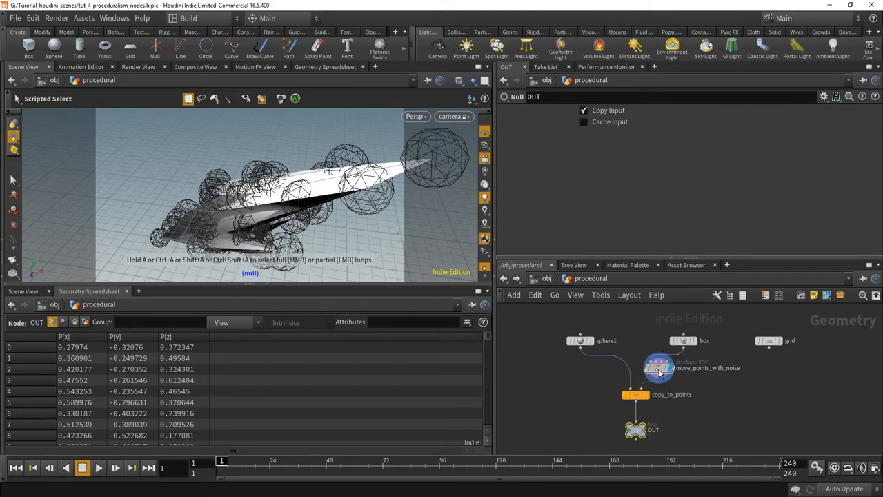
- Select move_points_with_noise to show its Attribute VOP parameters
{"action": "left_click", "coordinate": [657, 367]}
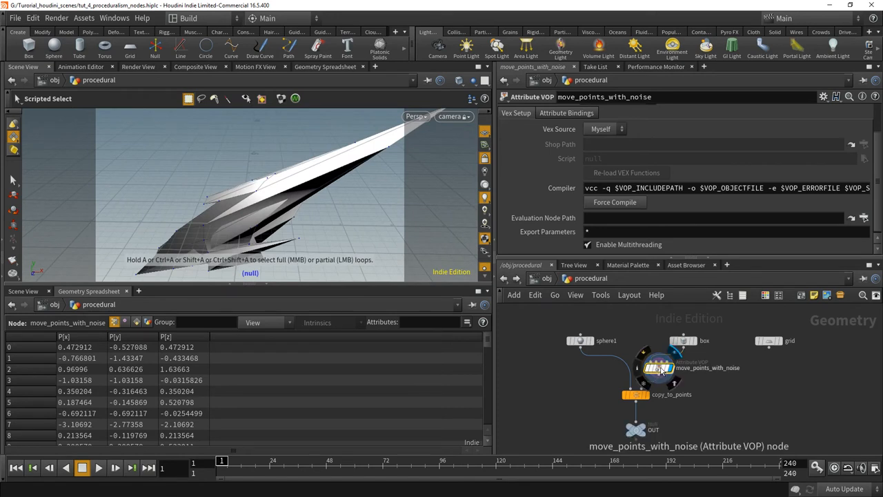
- Enter move_points_with_noise and inspect the add node summing anoise1 (amplitude 11) with position
{"action": "double_click", "coordinate": [660, 367]}
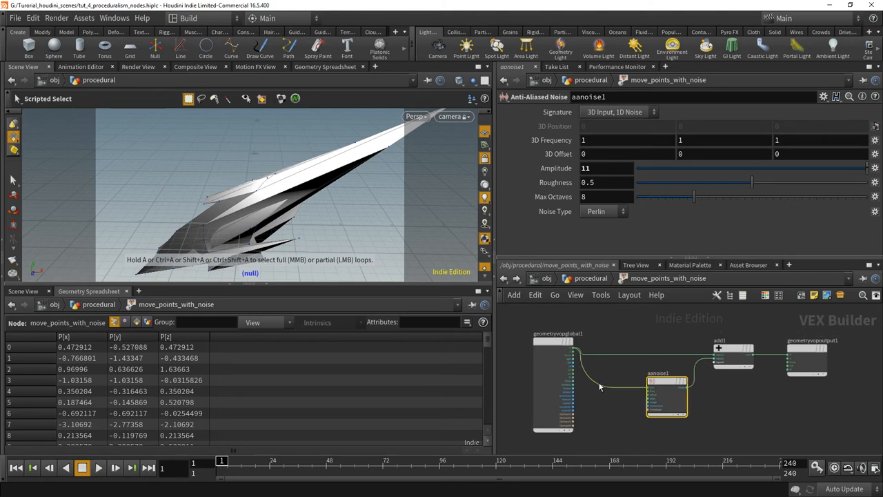
{"action": "mouse_move", "coordinate": [656, 428]}
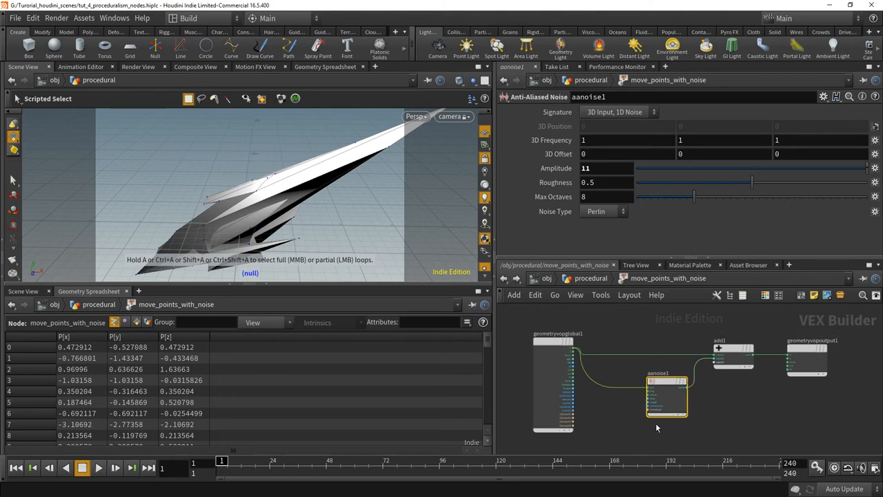
{"action": "mouse_move", "coordinate": [622, 432]}
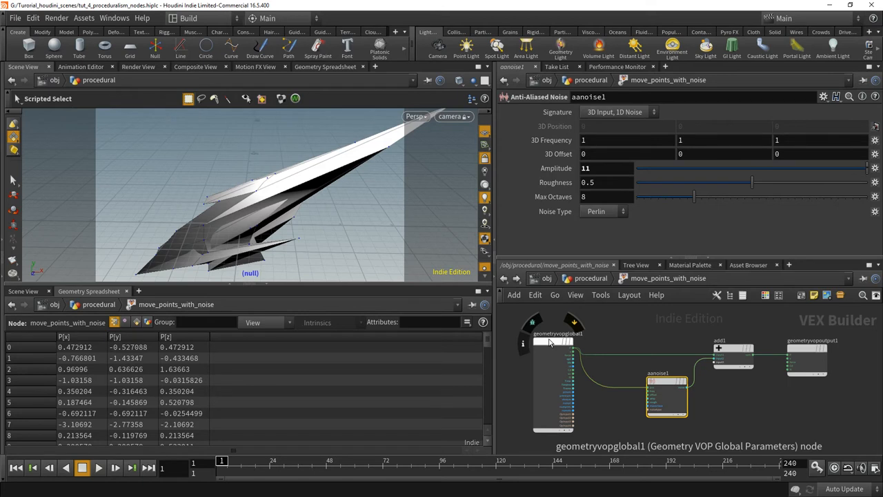
{"action": "mouse_move", "coordinate": [573, 352]}
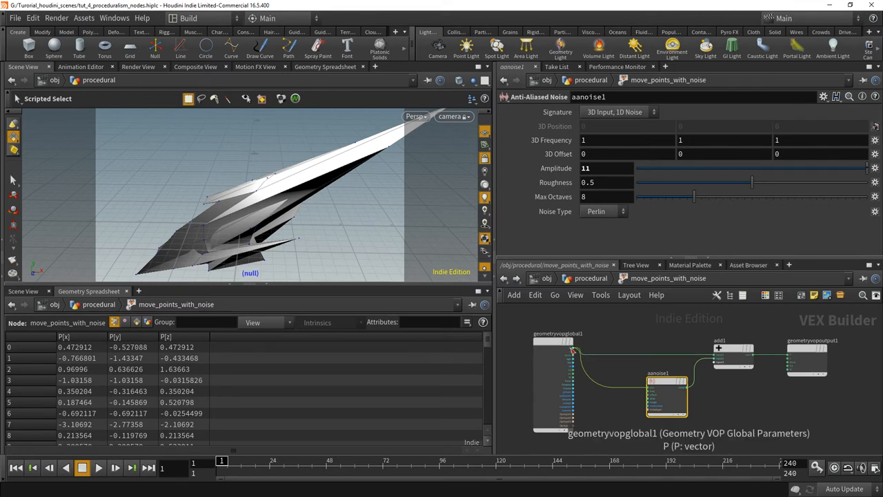
{"action": "mouse_move", "coordinate": [710, 352]}
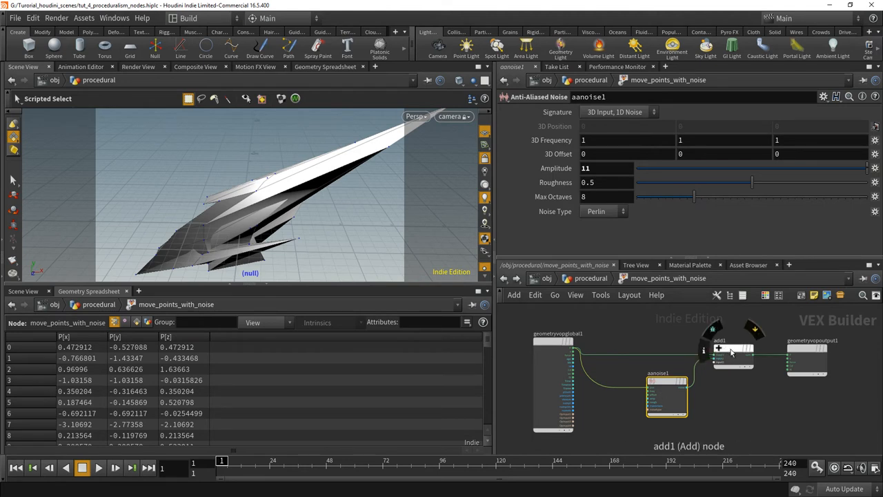
{"action": "left_click", "coordinate": [665, 381]}
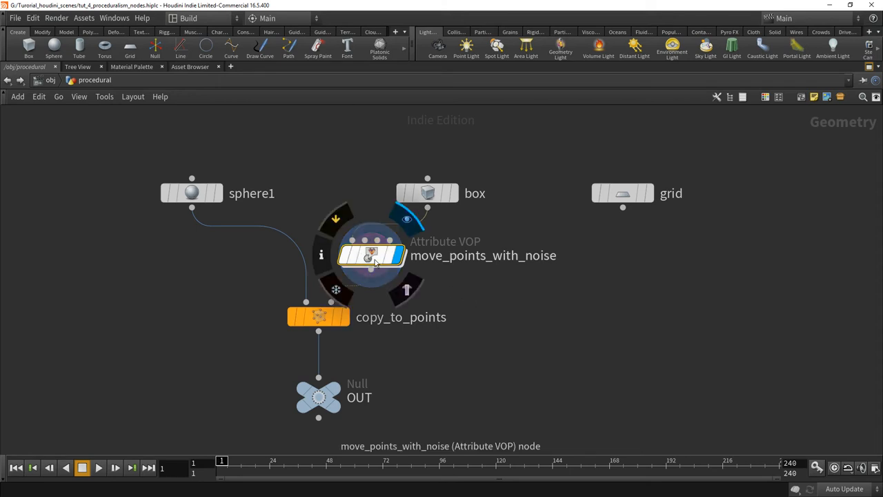
{"action": "mouse_move", "coordinate": [461, 254]}
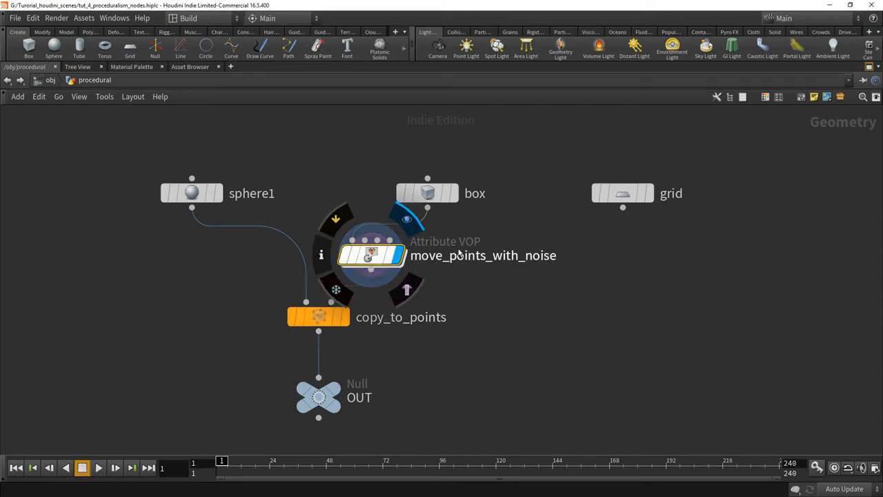
{"action": "mouse_move", "coordinate": [440, 255]}
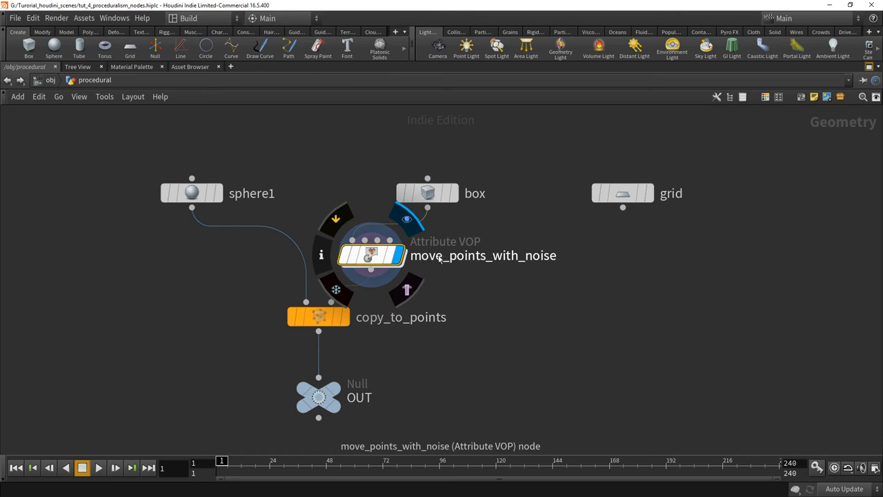
{"action": "double_click", "coordinate": [370, 256]}
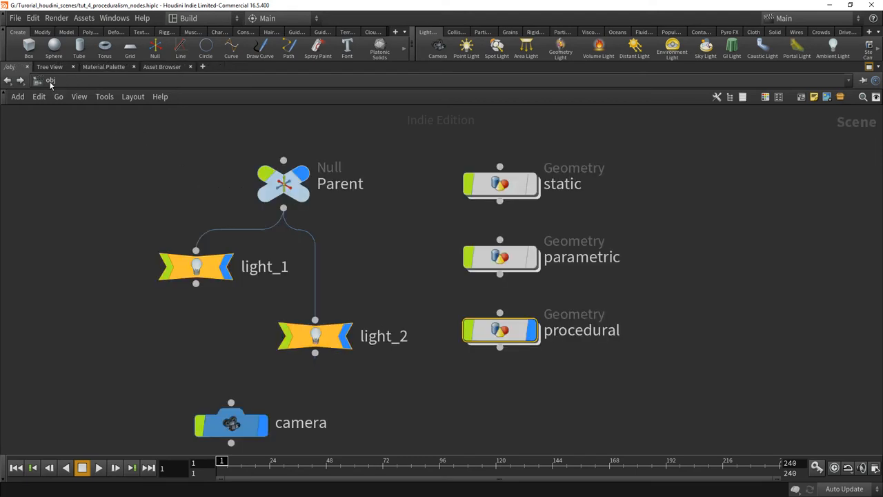
- Jump from the scene objects to the img compositing context via the Other Networks list
{"action": "left_click", "coordinate": [39, 80]}
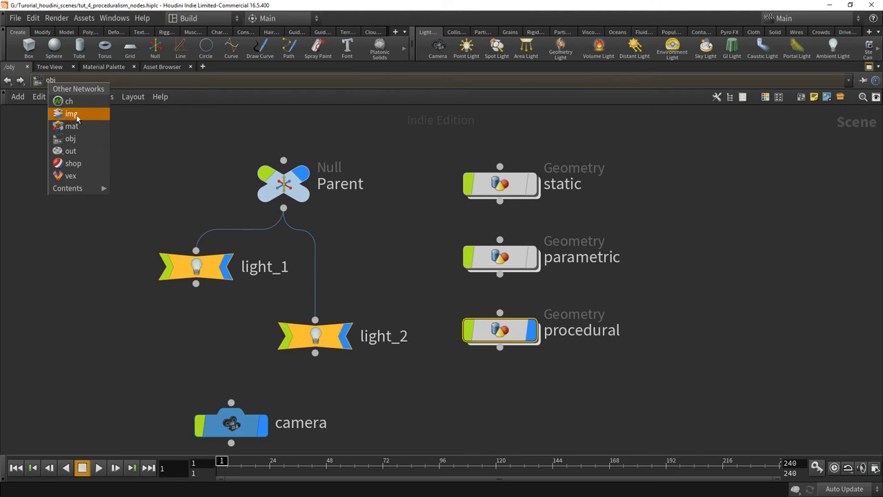
{"action": "left_click", "coordinate": [72, 113]}
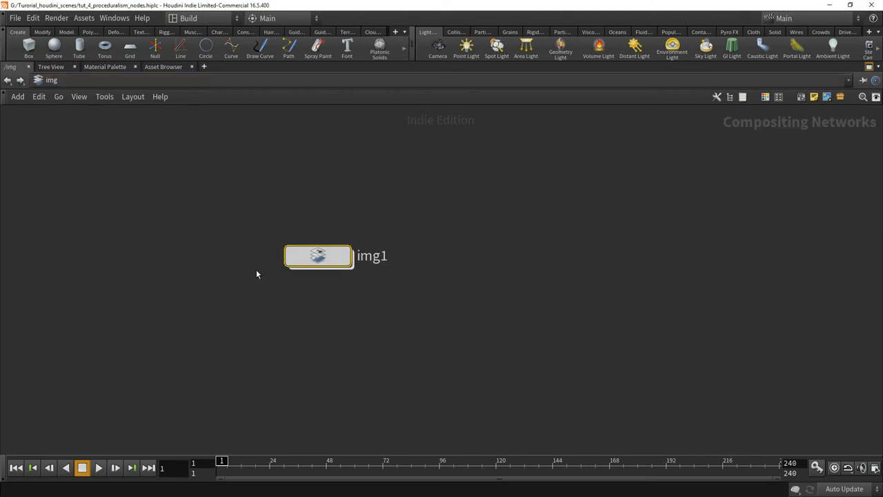
- Dive into img1 to see three File images composited into vopcop2filter1
{"action": "double_click", "coordinate": [318, 255]}
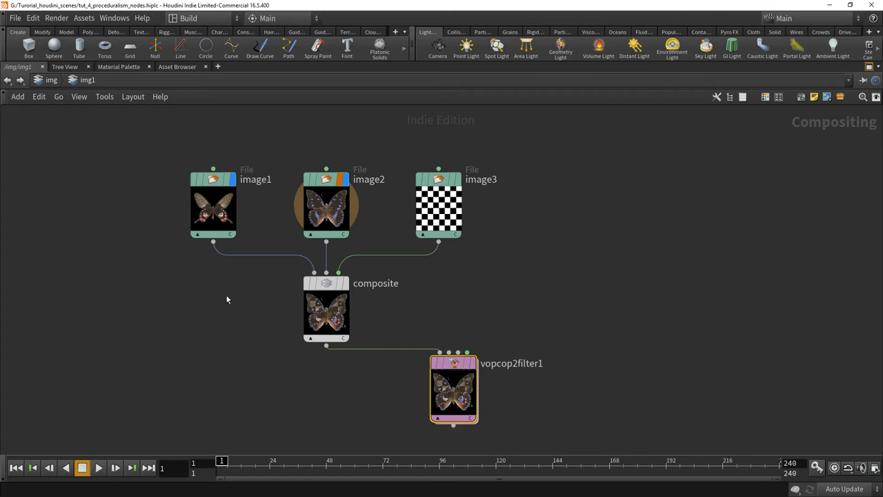
{"action": "mouse_move", "coordinate": [223, 284]}
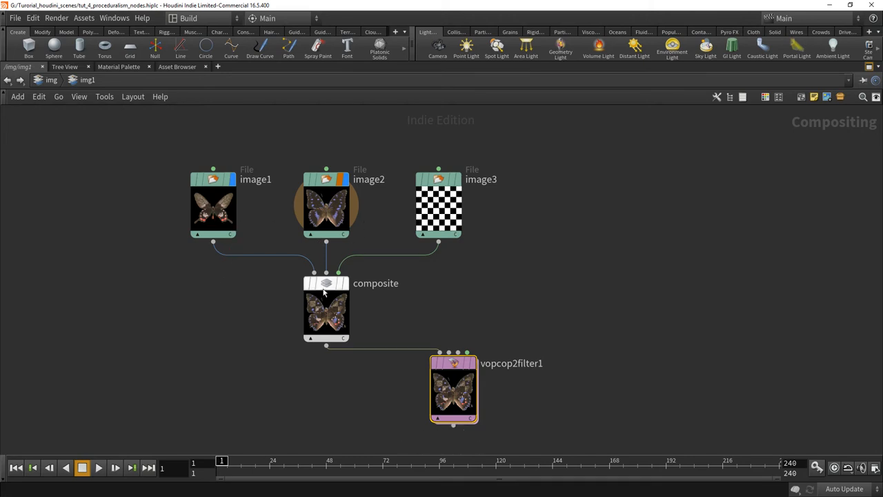
{"action": "mouse_move", "coordinate": [329, 204]}
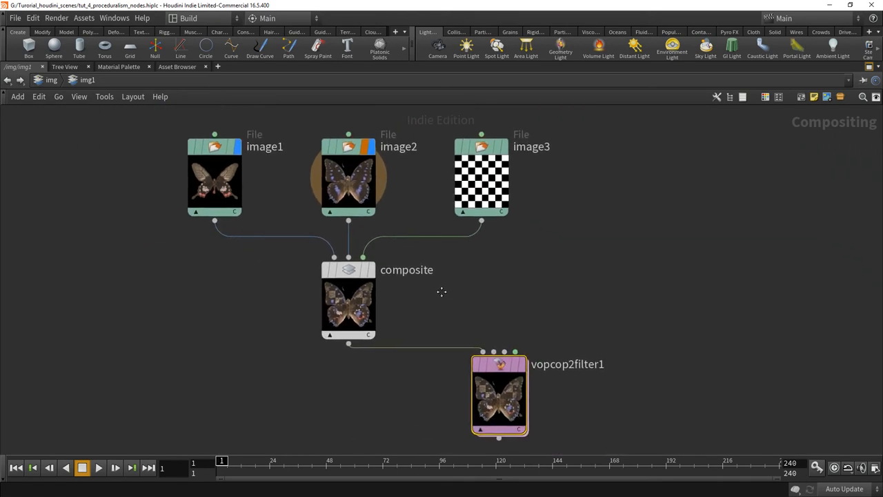
{"action": "mouse_move", "coordinate": [214, 209]}
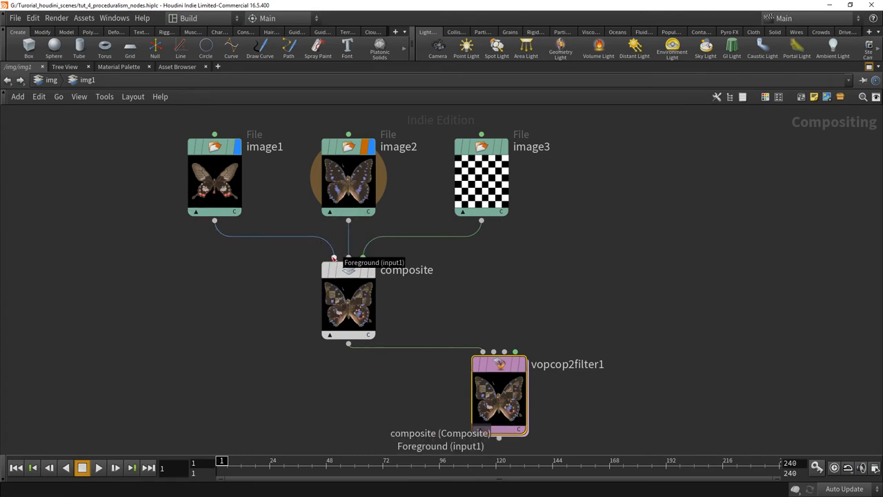
{"action": "mouse_move", "coordinate": [306, 208]}
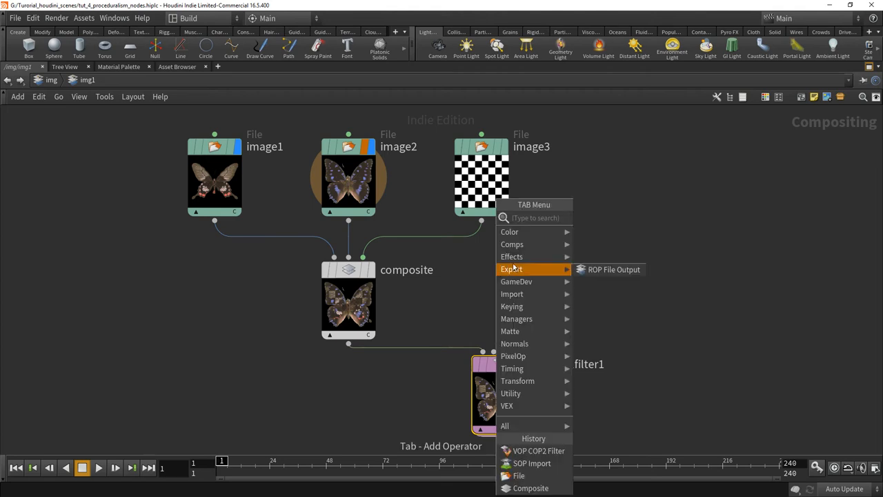
{"action": "mouse_move", "coordinate": [512, 244]}
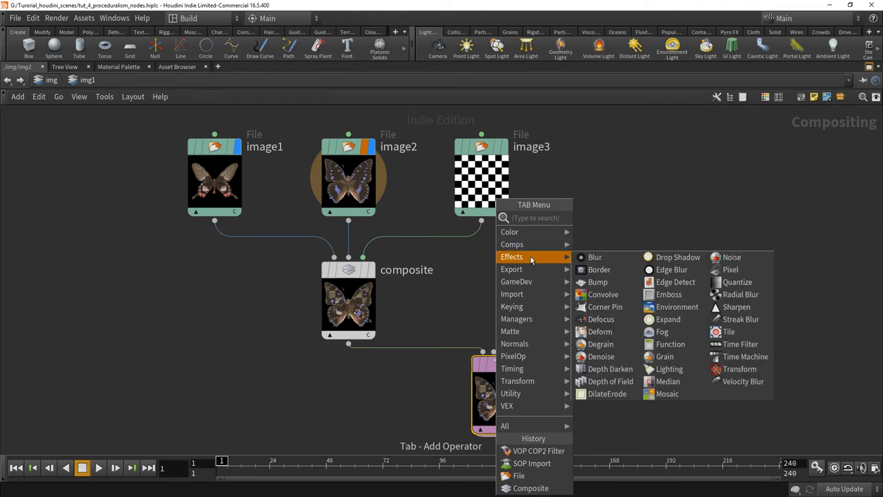
- Close the operator list without adding a node to img1
{"action": "left_click", "coordinate": [538, 450]}
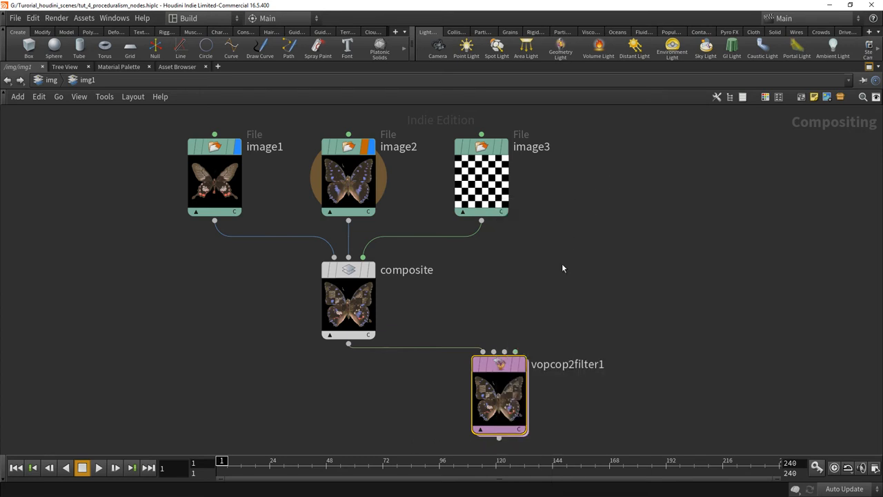
{"action": "mouse_move", "coordinate": [510, 278]}
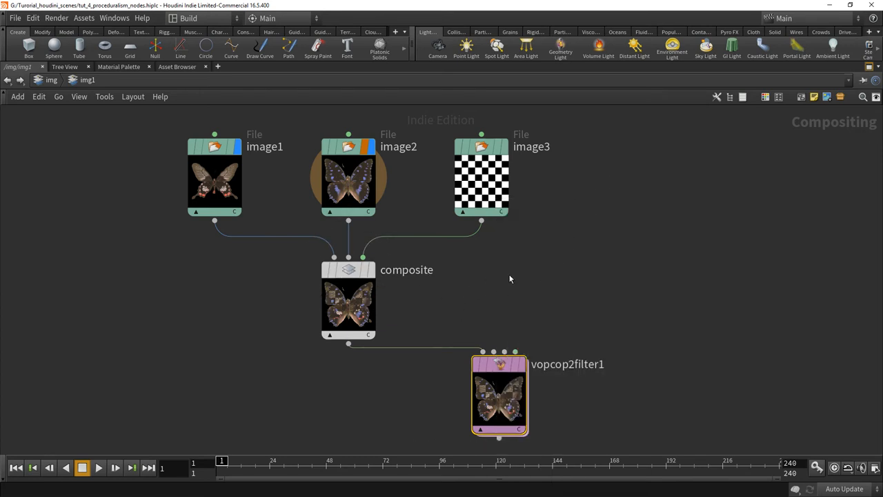
{"action": "mouse_move", "coordinate": [495, 309]}
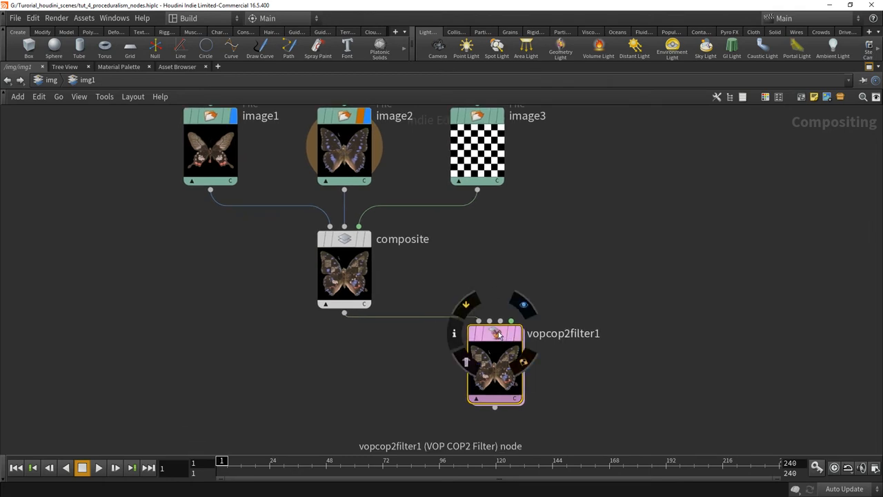
{"action": "mouse_move", "coordinate": [530, 342]}
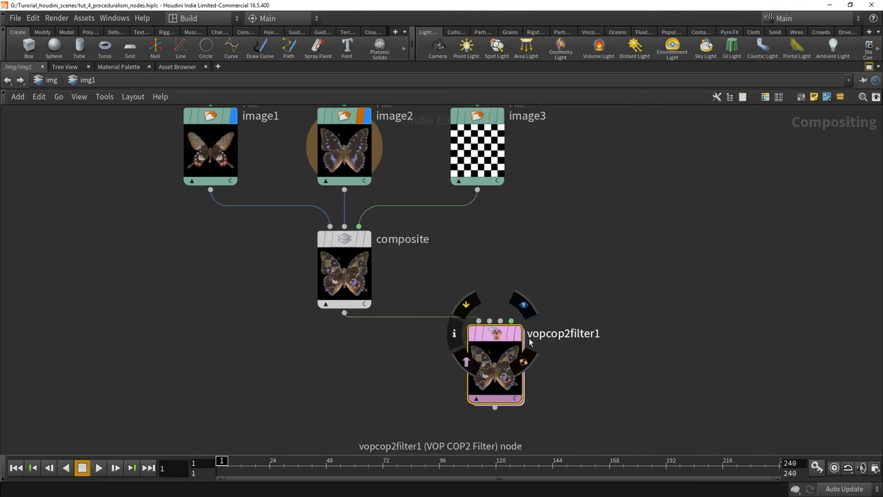
{"action": "mouse_move", "coordinate": [571, 342]}
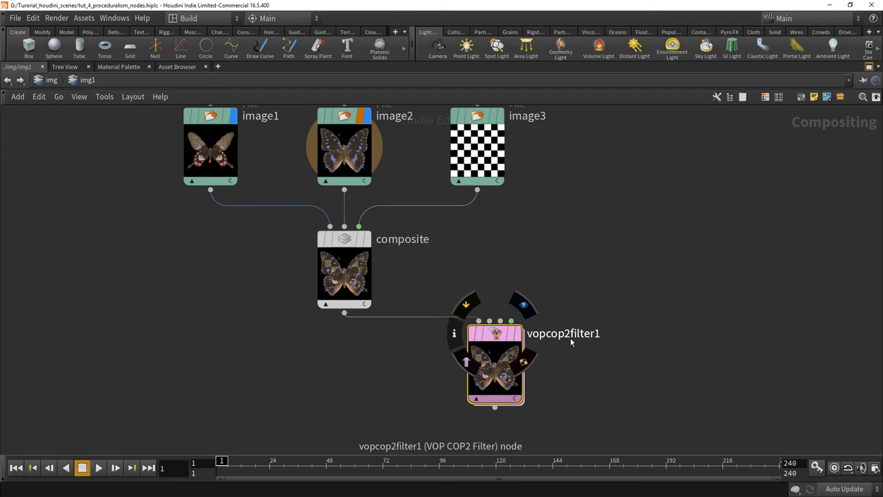
{"action": "mouse_move", "coordinate": [530, 342]}
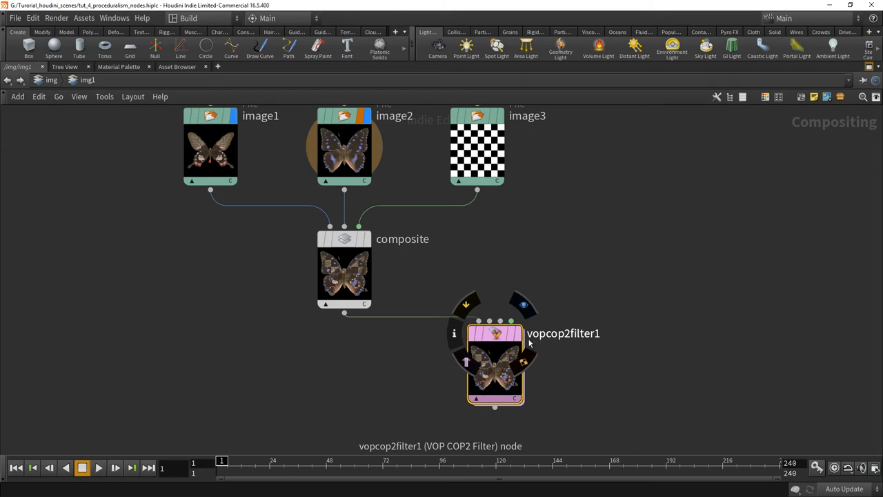
{"action": "mouse_move", "coordinate": [568, 342]}
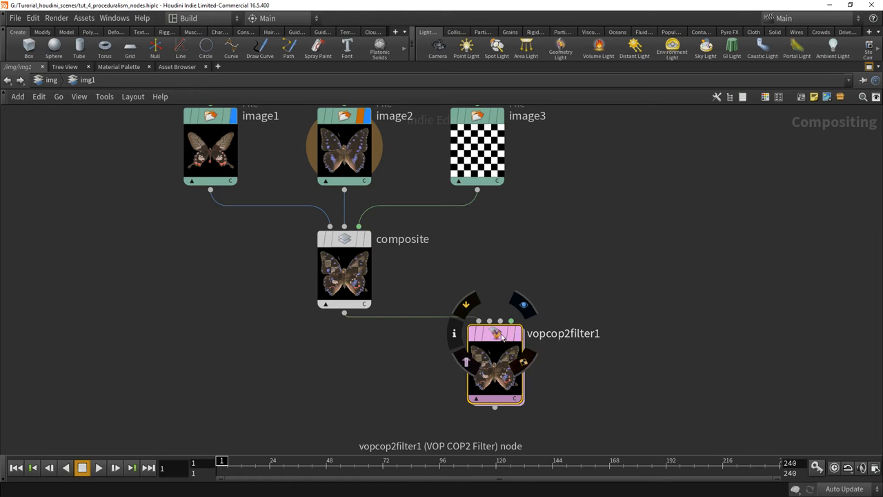
- Dive into vopcop2filter1's VEX network and search the node list for 'noise'
{"action": "double_click", "coordinate": [495, 361]}
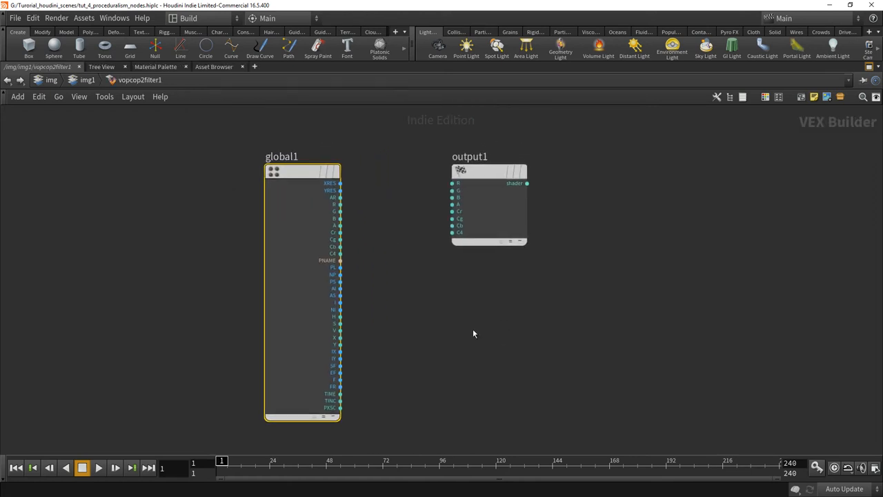
{"action": "left_click_drag", "start_coordinate": [489, 204], "coordinate": [614, 204]}
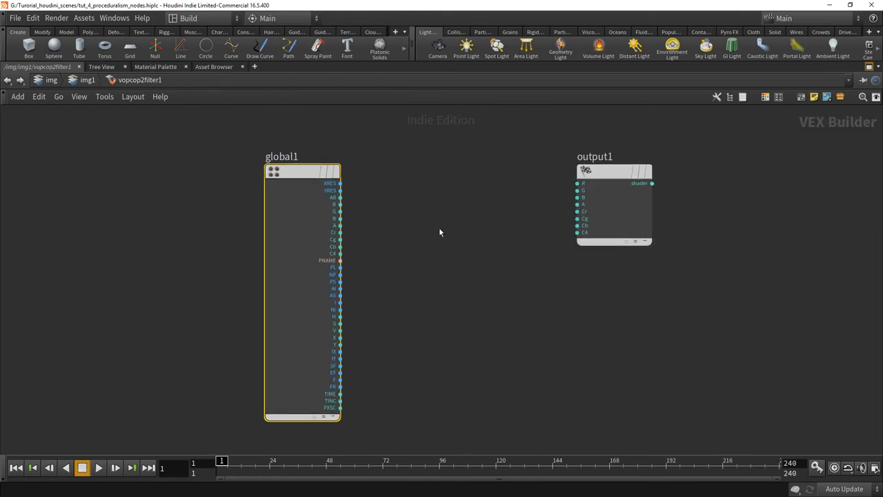
{"action": "key", "text": "tab"}
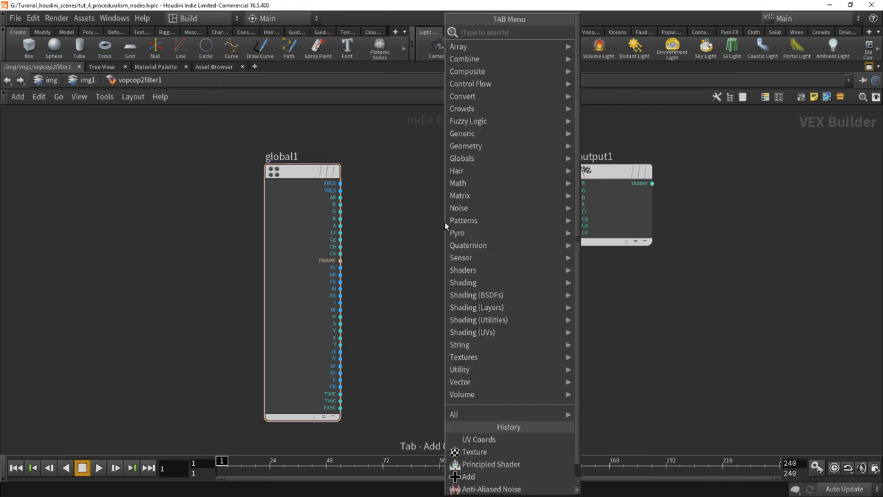
{"action": "type", "text": "noise"}
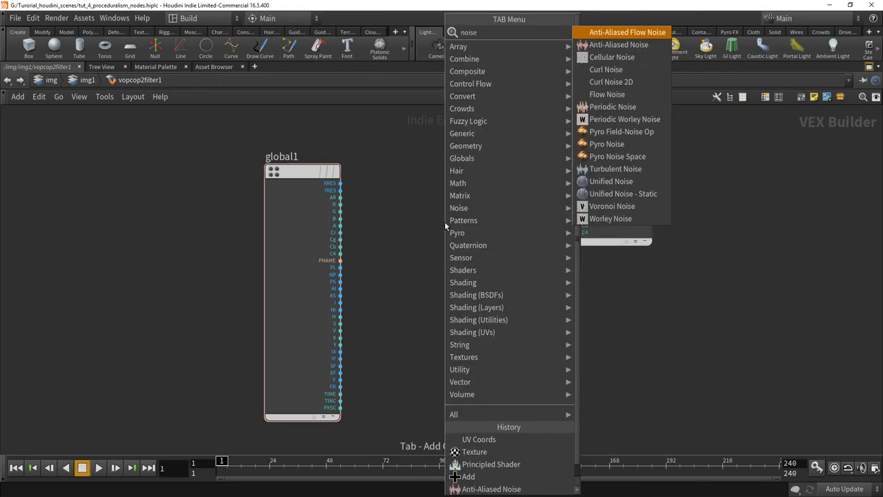
{"action": "mouse_move", "coordinate": [603, 107]}
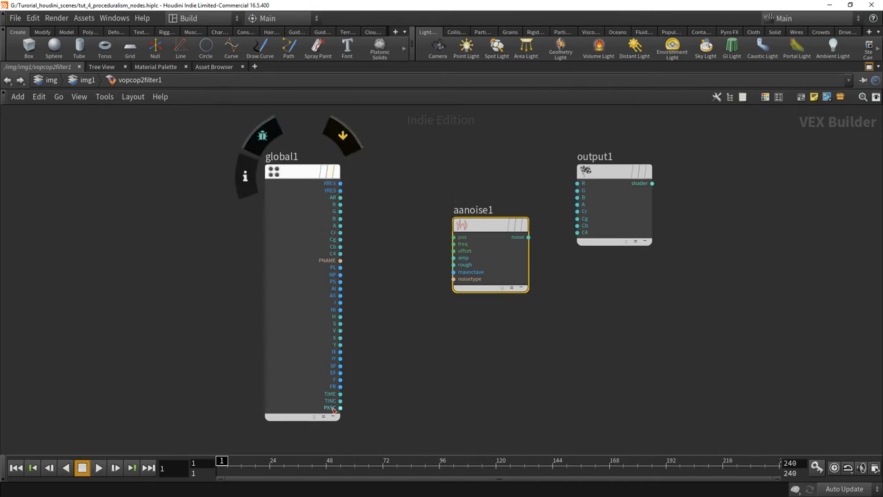
{"action": "mouse_move", "coordinate": [338, 185]}
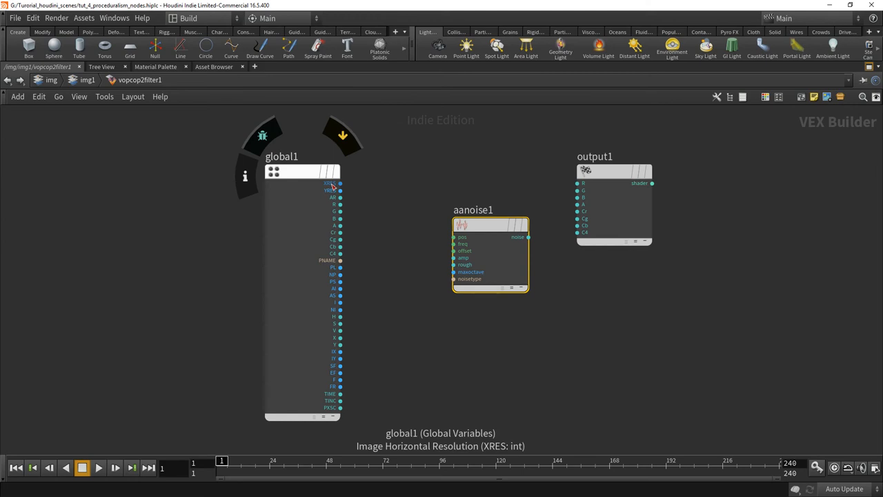
{"action": "mouse_move", "coordinate": [334, 228]}
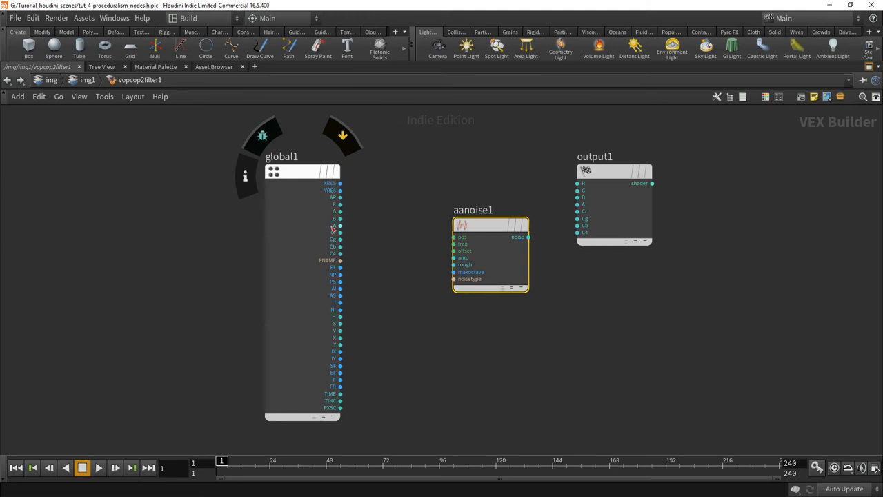
{"action": "mouse_move", "coordinate": [340, 218]}
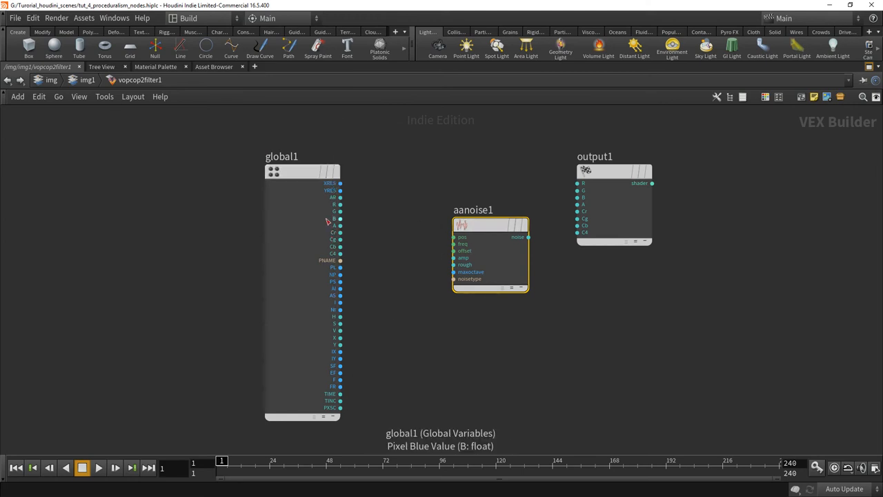
{"action": "mouse_move", "coordinate": [394, 258]}
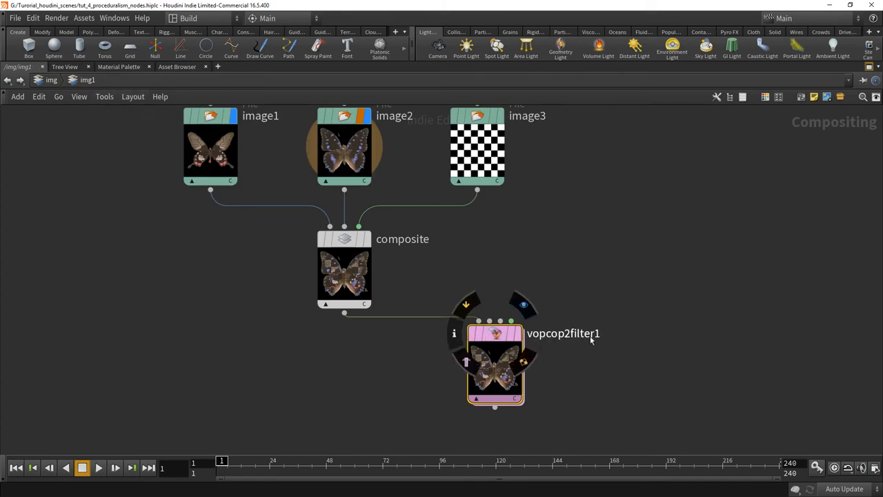
{"action": "mouse_move", "coordinate": [540, 295]}
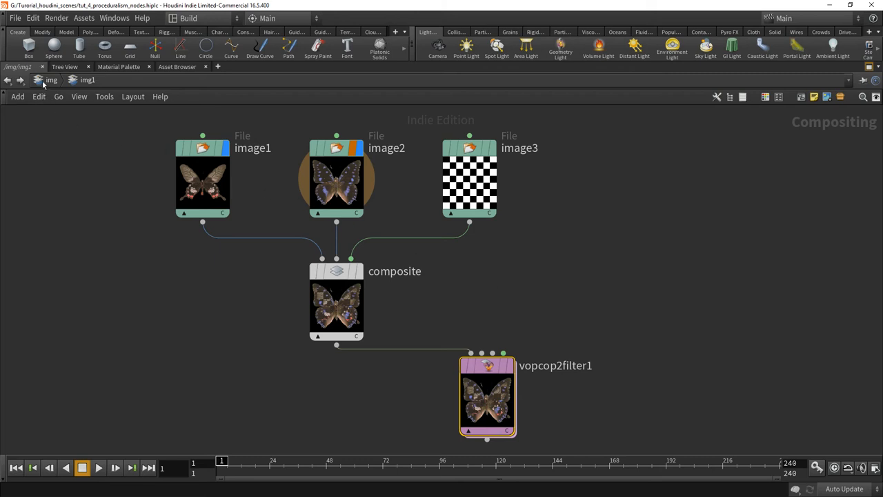
- Go up from img1 to the top image networks level via the path bar
{"action": "left_click", "coordinate": [51, 78]}
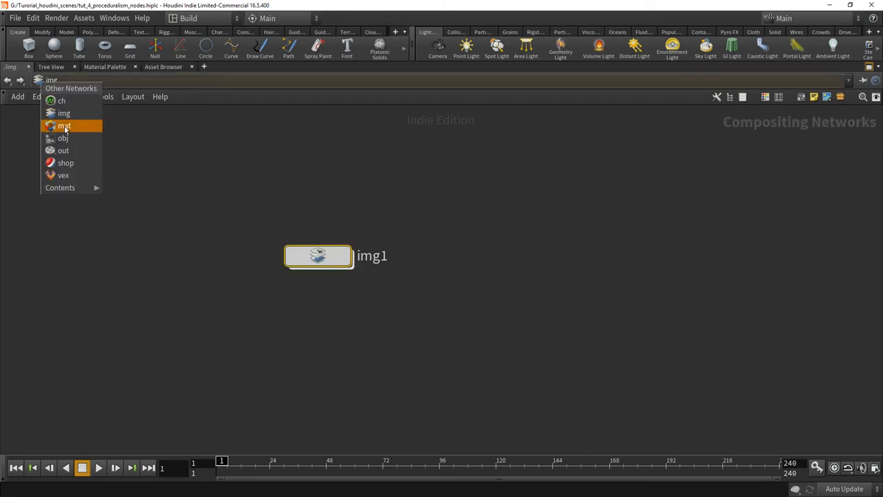
- Choose mat from Other Networks to show uvcoords1, texture1, principledshader1 and materialbuilder1
{"action": "left_click", "coordinate": [64, 124]}
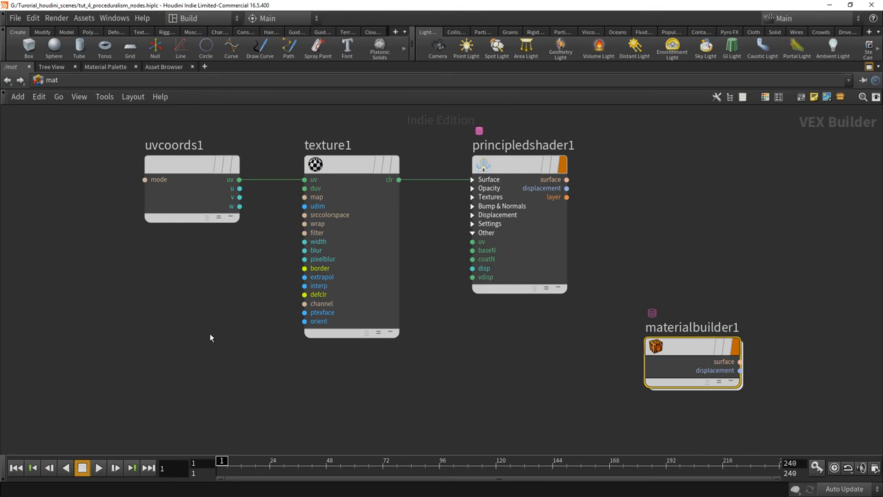
{"action": "mouse_move", "coordinate": [185, 298]}
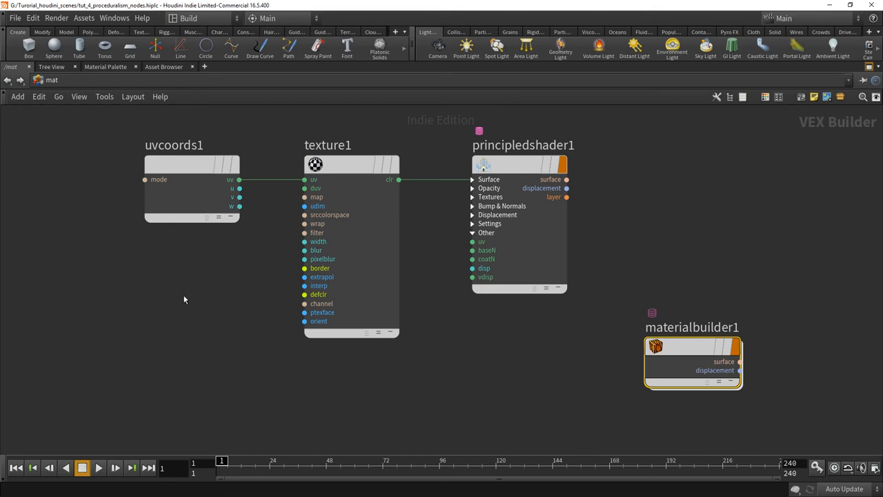
{"action": "mouse_move", "coordinate": [690, 347]}
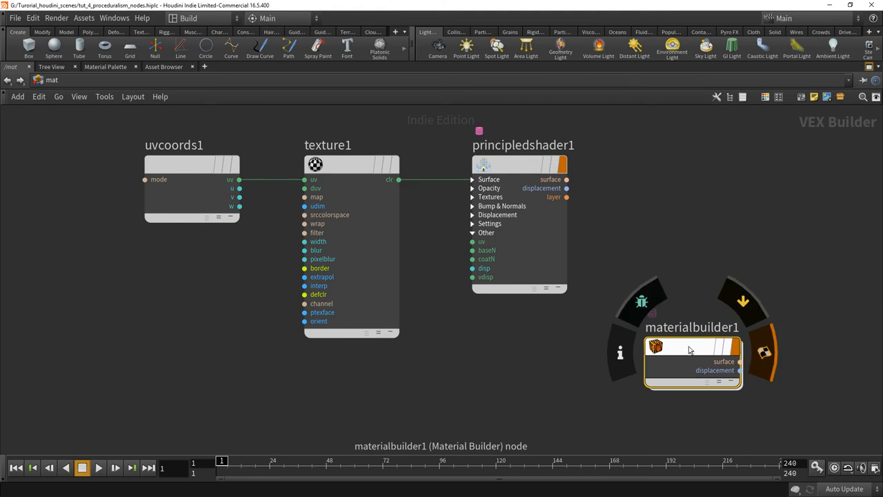
- Dive into materialbuilder1 to see its surface and displacement globals, outputs and output_collect
{"action": "double_click", "coordinate": [693, 362]}
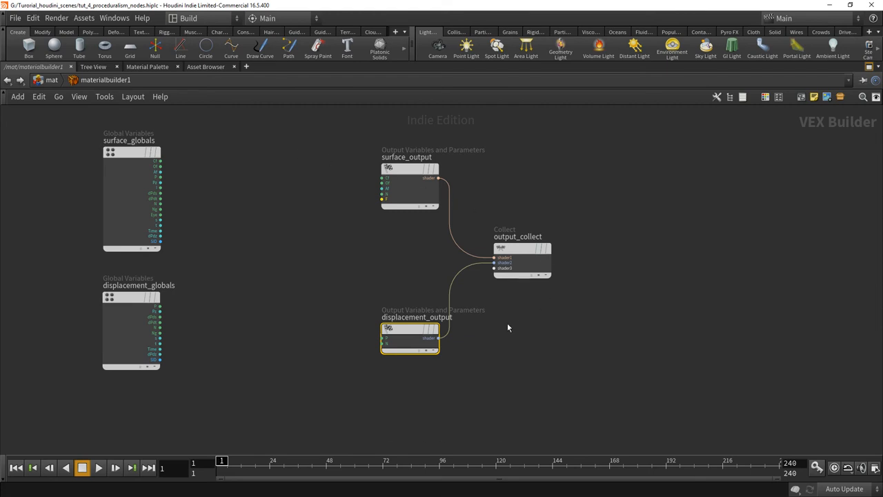
{"action": "mouse_move", "coordinate": [186, 200]}
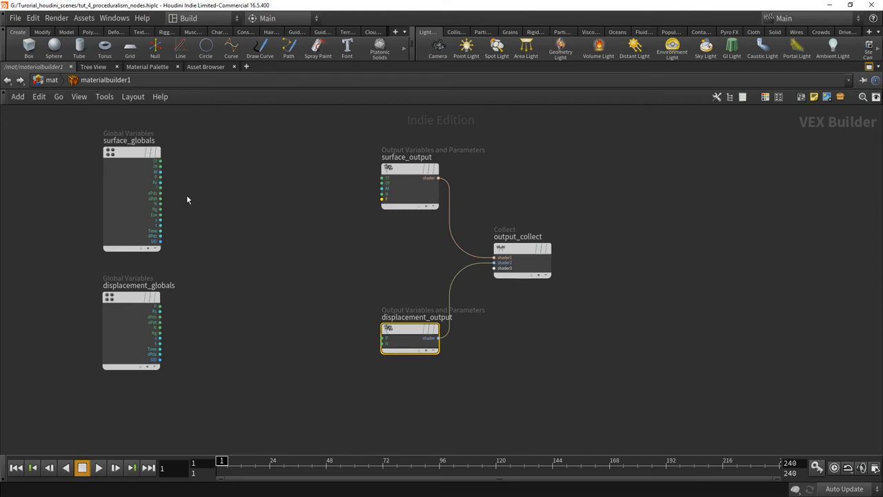
{"action": "mouse_move", "coordinate": [196, 213]}
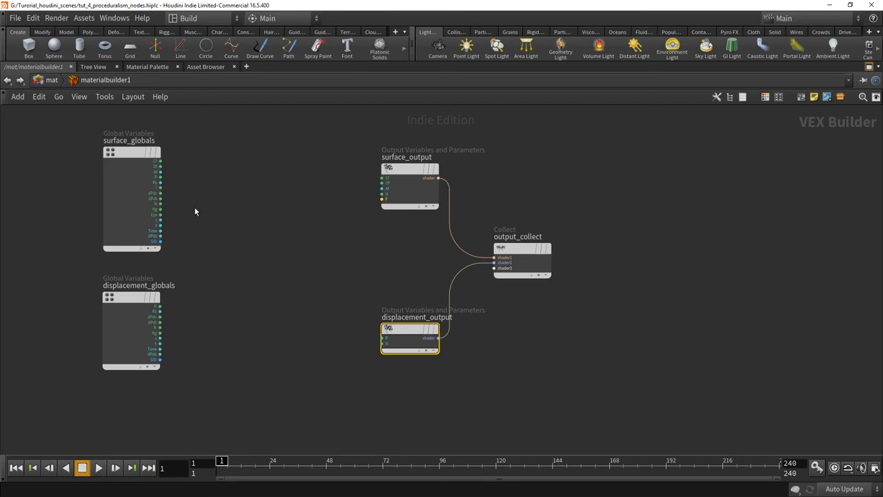
{"action": "mouse_move", "coordinate": [247, 244]}
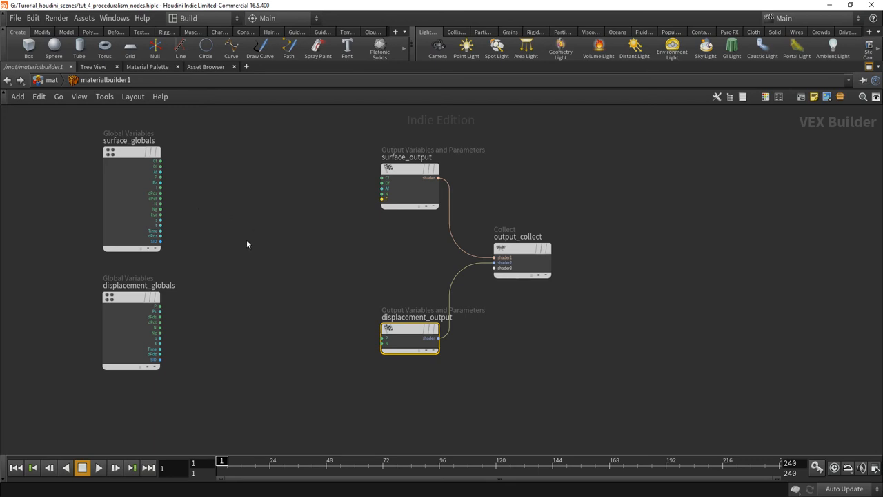
{"action": "mouse_move", "coordinate": [160, 182]}
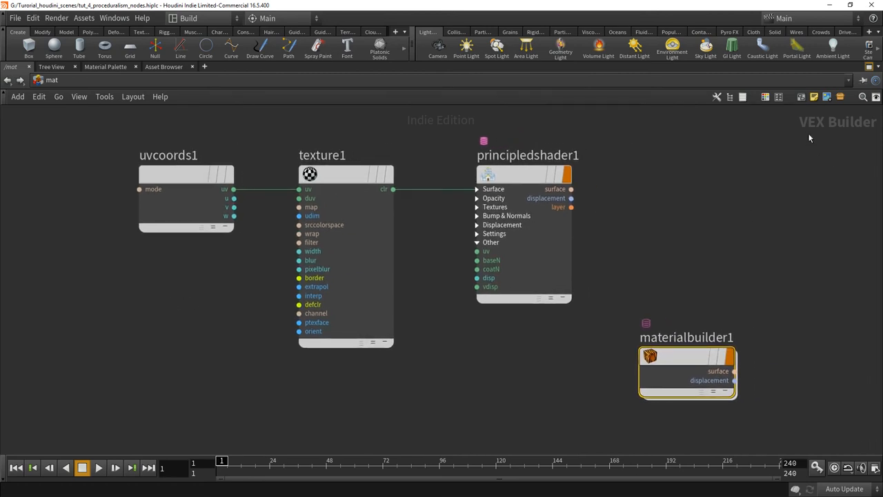
{"action": "mouse_move", "coordinate": [447, 373]}
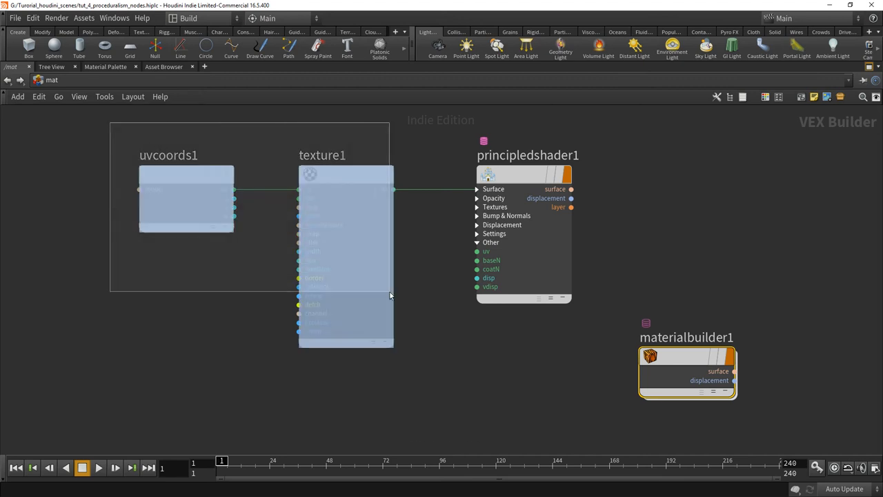
- Shift uvcoords1 and texture1 left and expand principledshader1's Surface inputs
{"action": "left_click", "coordinate": [387, 246]}
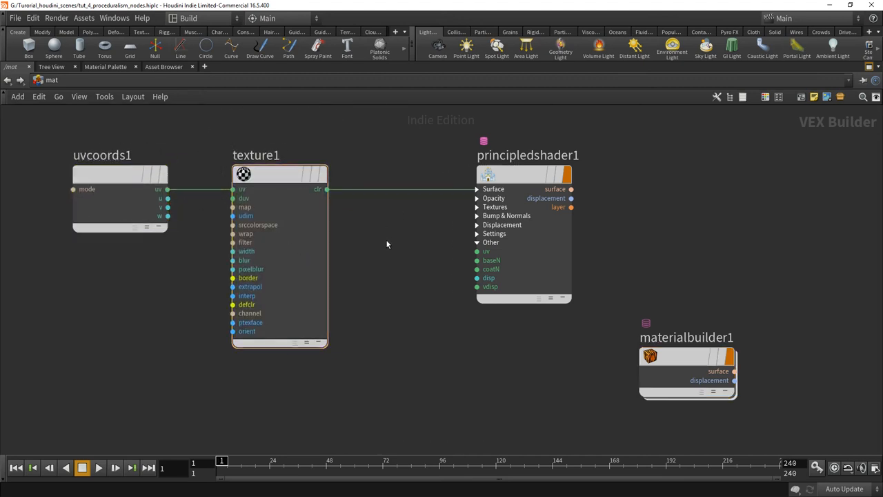
{"action": "mouse_move", "coordinate": [300, 166]}
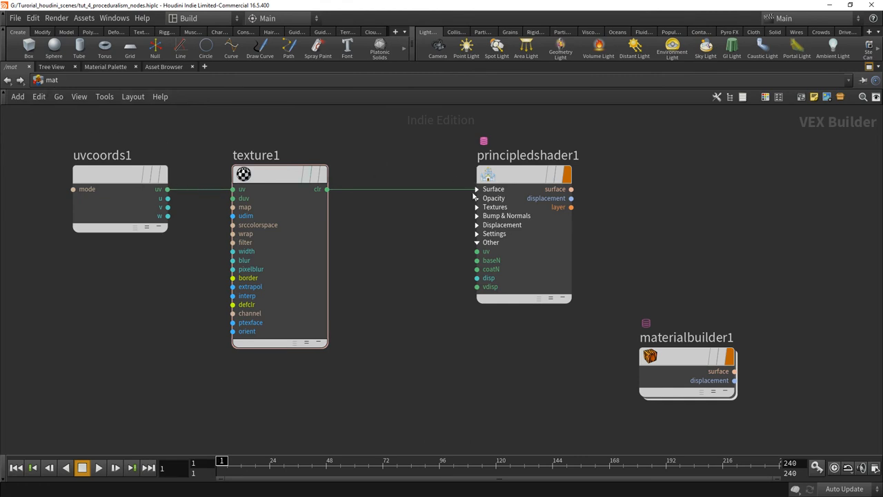
{"action": "left_click", "coordinate": [477, 189]}
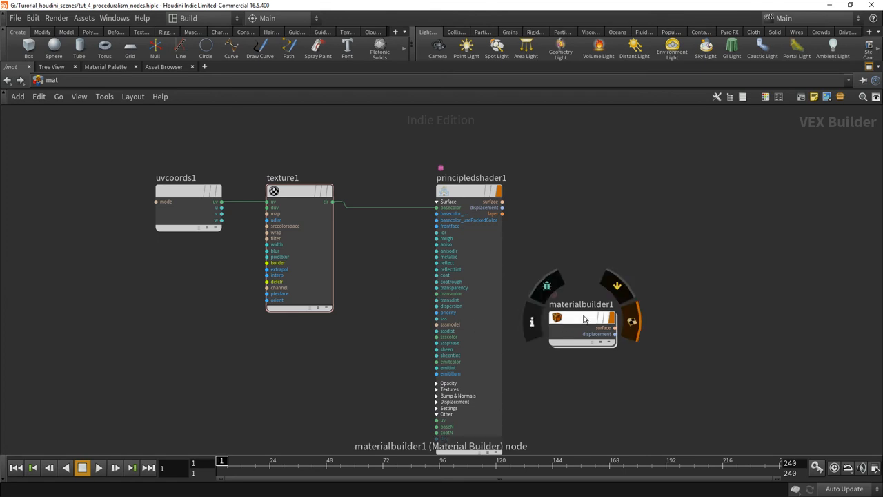
{"action": "double_click", "coordinate": [581, 304]}
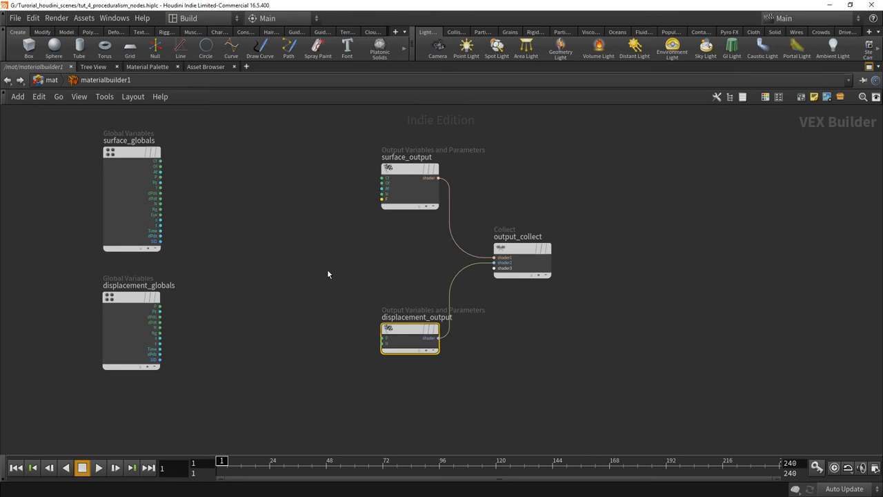
{"action": "mouse_move", "coordinate": [64, 99]}
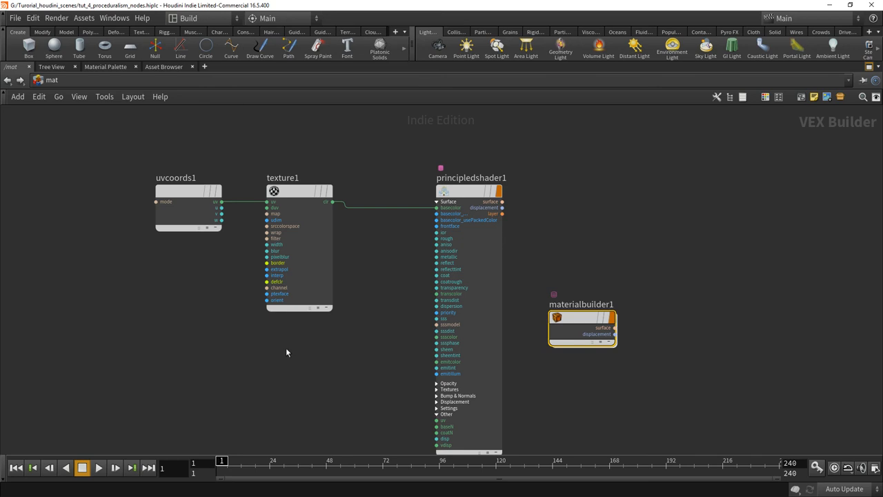
{"action": "mouse_move", "coordinate": [291, 353]}
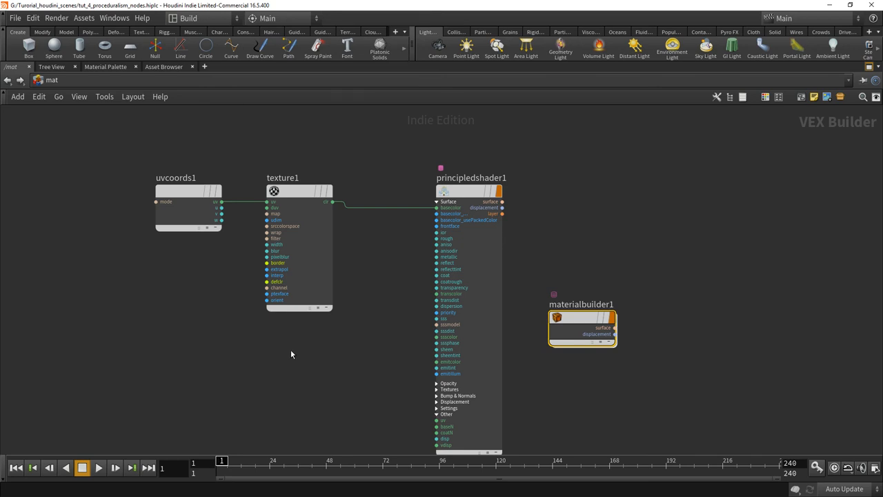
{"action": "mouse_move", "coordinate": [322, 373]}
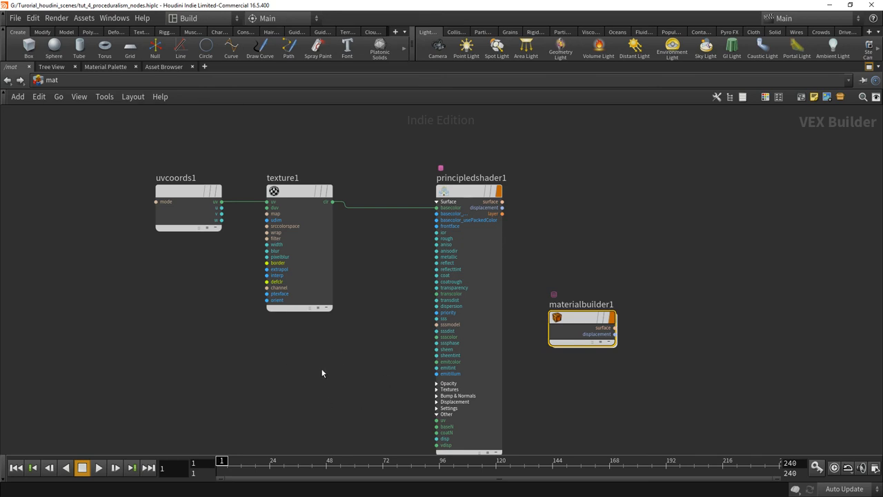
{"action": "scroll", "scroll_direction": "up", "scroll_amount": 3}
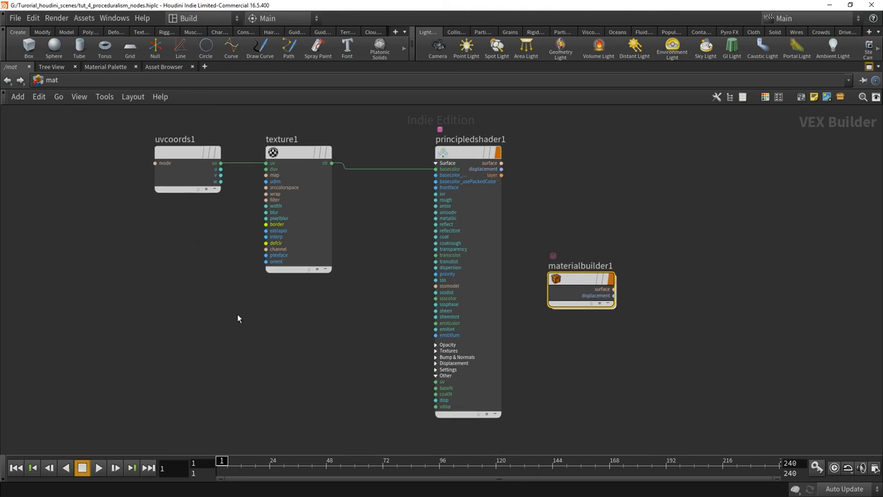
{"action": "mouse_move", "coordinate": [244, 329]}
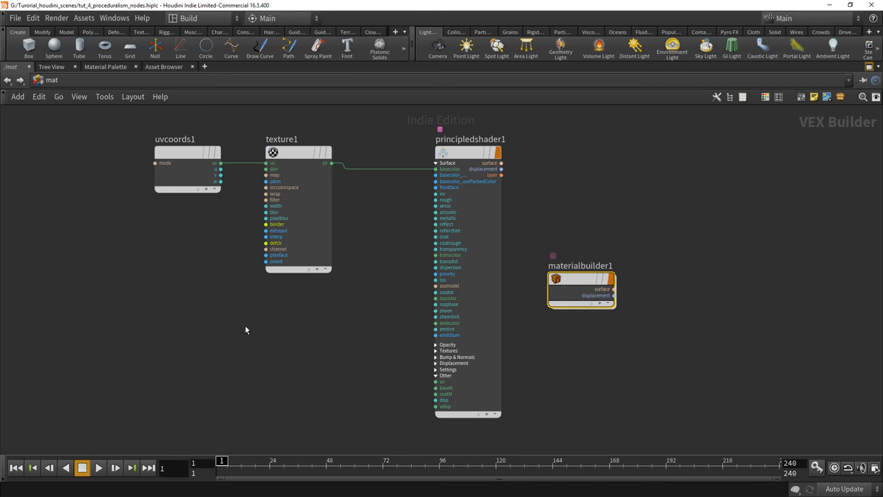
{"action": "mouse_move", "coordinate": [36, 88]}
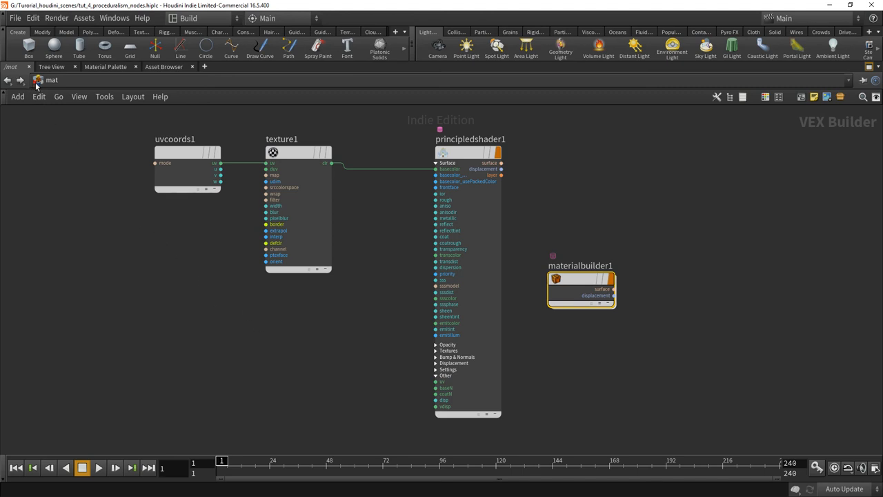
{"action": "left_click", "coordinate": [39, 79]}
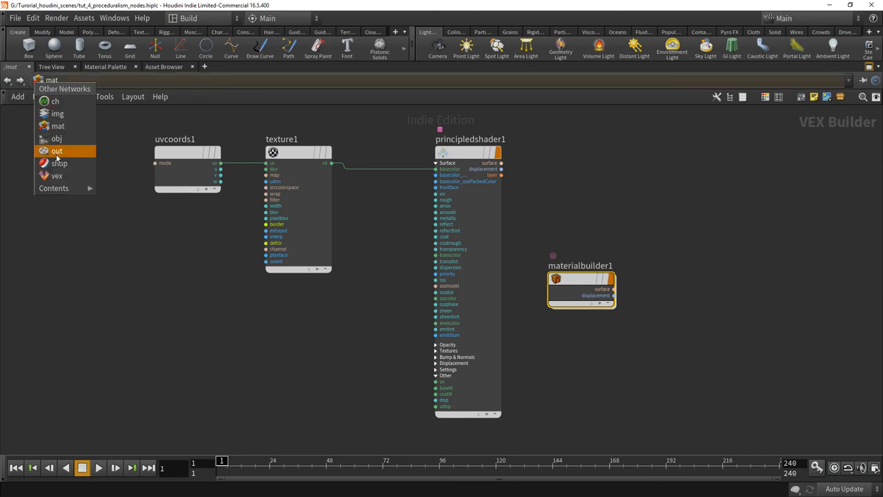
{"action": "left_click", "coordinate": [56, 138]}
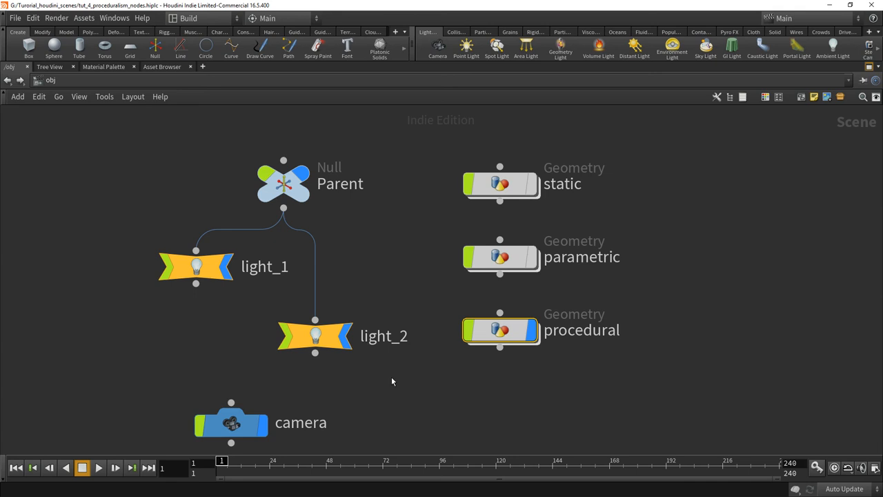
{"action": "mouse_move", "coordinate": [623, 305]}
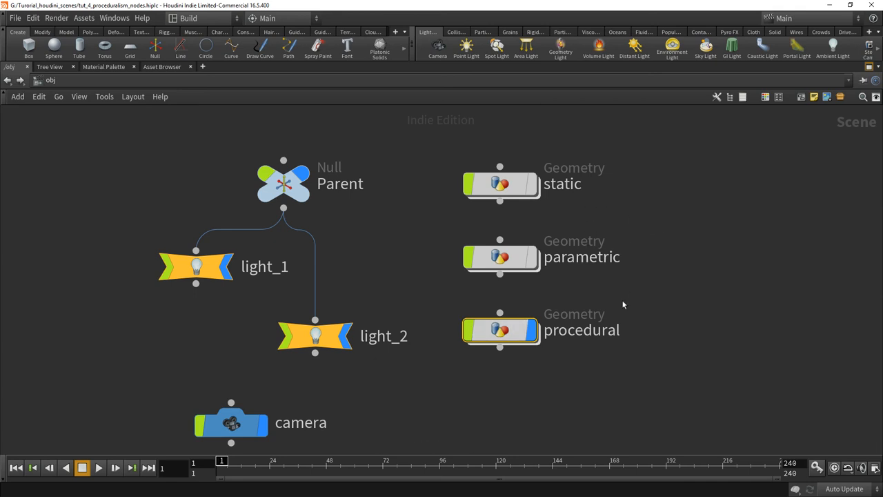
{"action": "mouse_move", "coordinate": [598, 337]}
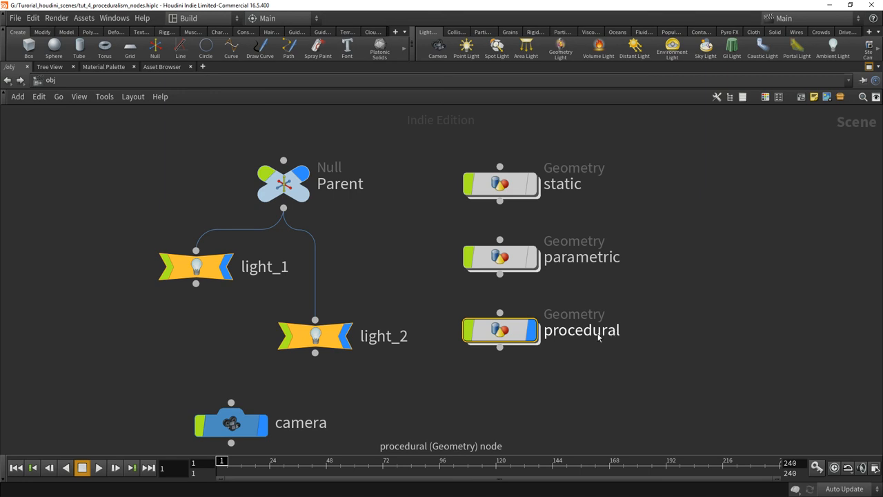
{"action": "double_click", "coordinate": [499, 330]}
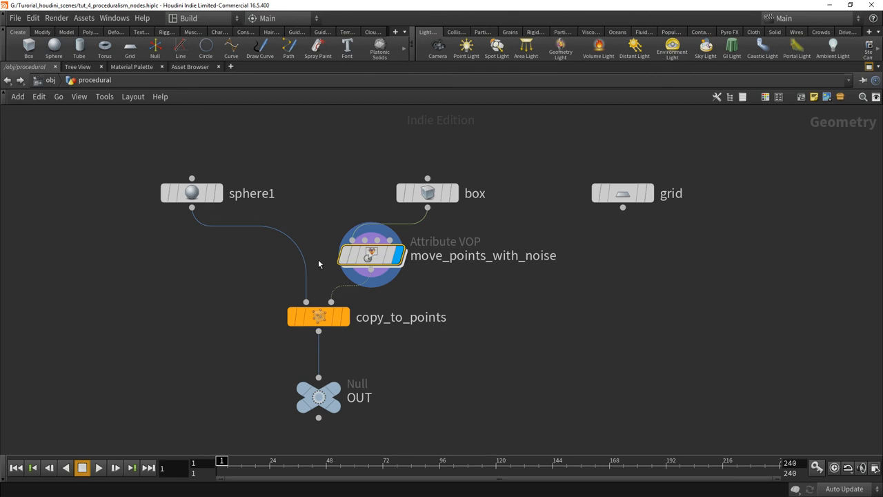
{"action": "mouse_move", "coordinate": [628, 240]}
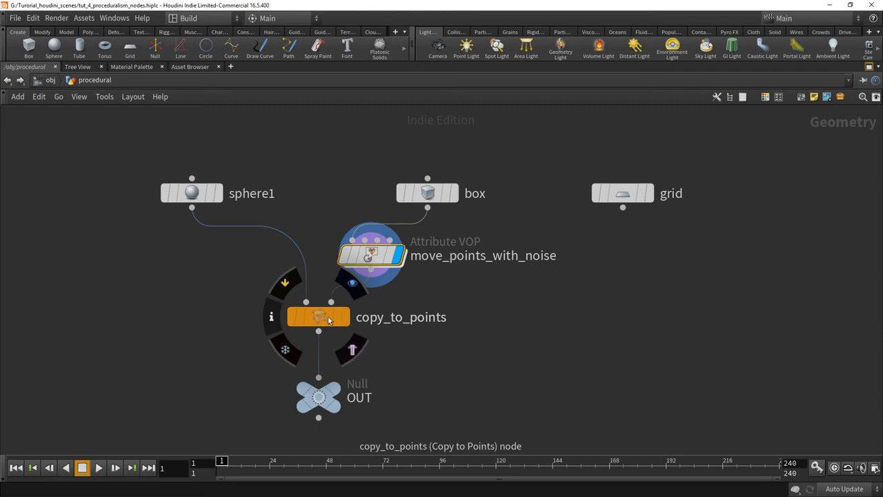
{"action": "mouse_move", "coordinate": [399, 327]}
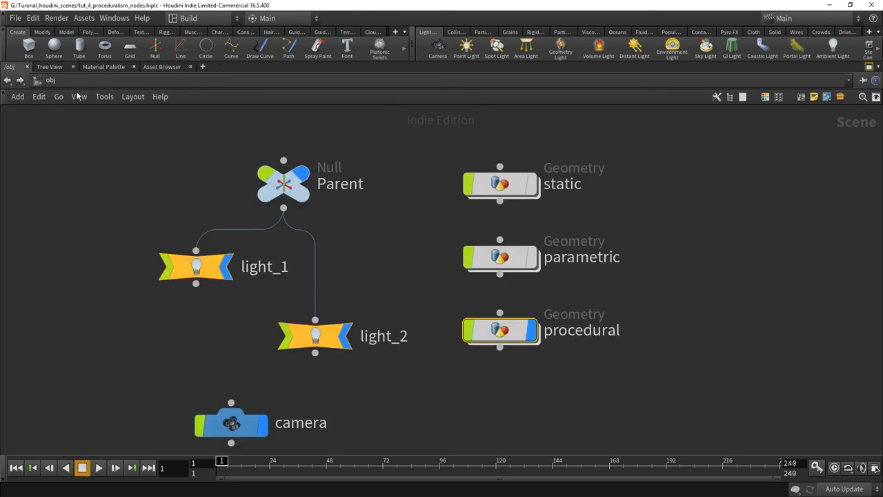
{"action": "mouse_move", "coordinate": [414, 376]}
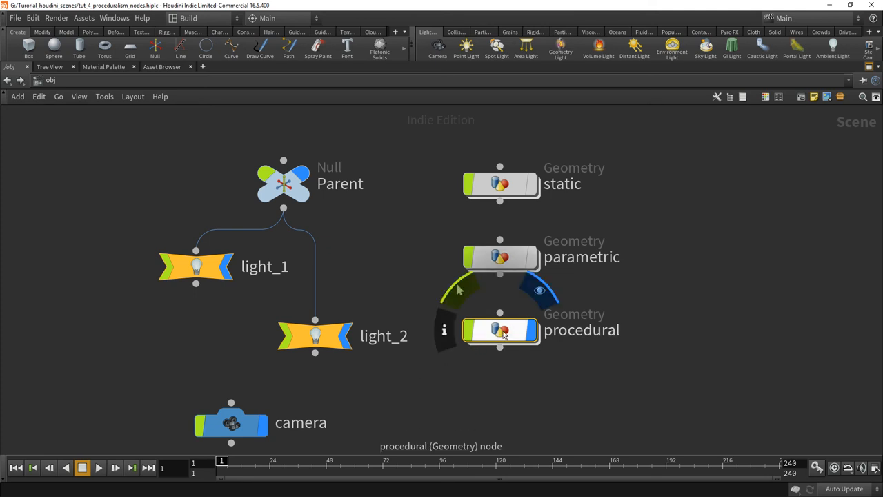
- Dive through the procedural Geometry node into the move_points_with_noise Attribute VOP
{"action": "double_click", "coordinate": [500, 330]}
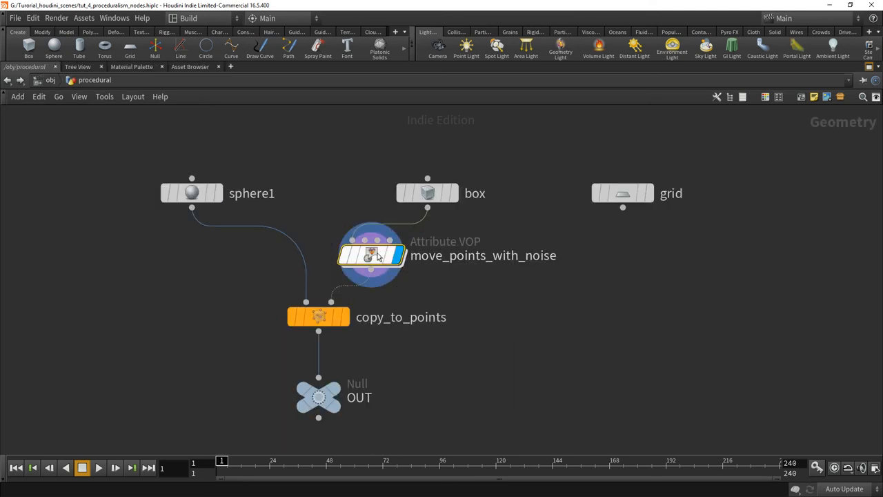
{"action": "double_click", "coordinate": [370, 255]}
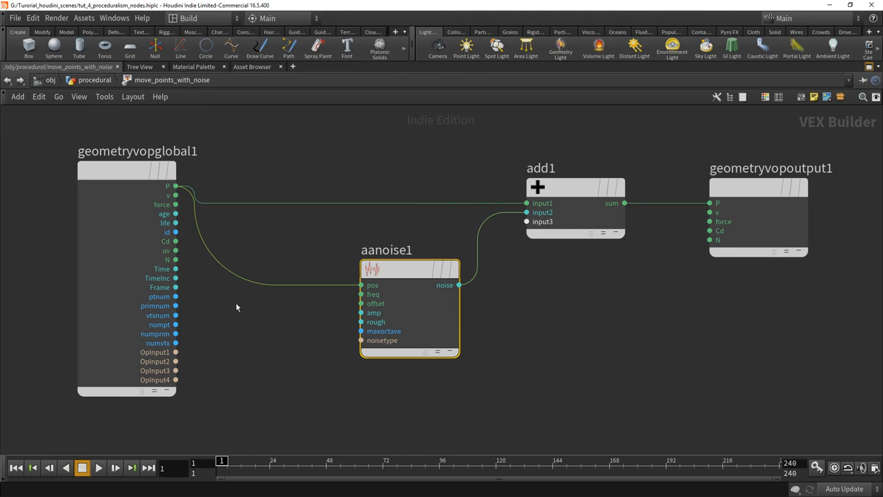
{"action": "mouse_move", "coordinate": [244, 309]}
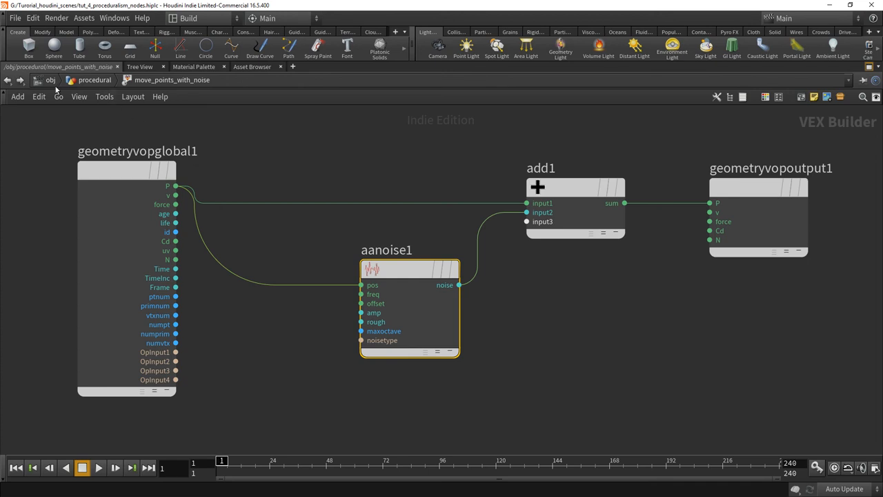
- Switch to the mat context and dive into materialbuilder1's VEX network again
{"action": "left_click", "coordinate": [51, 80]}
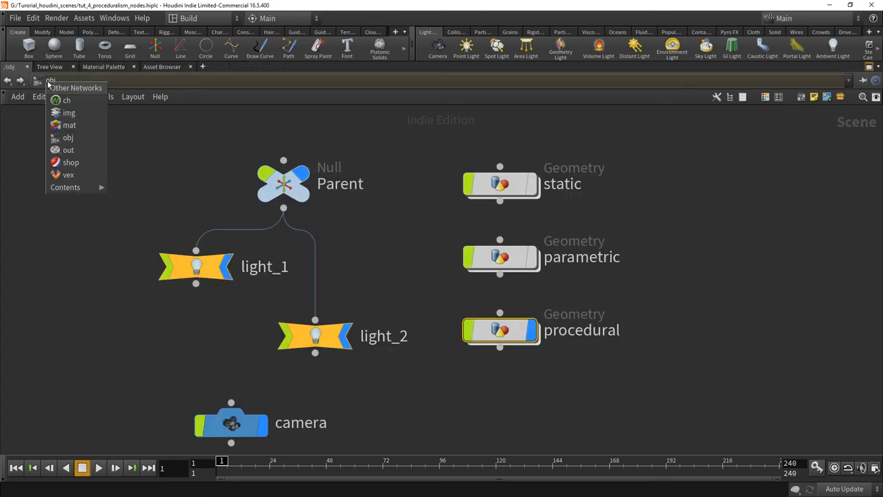
{"action": "mouse_move", "coordinate": [69, 113]}
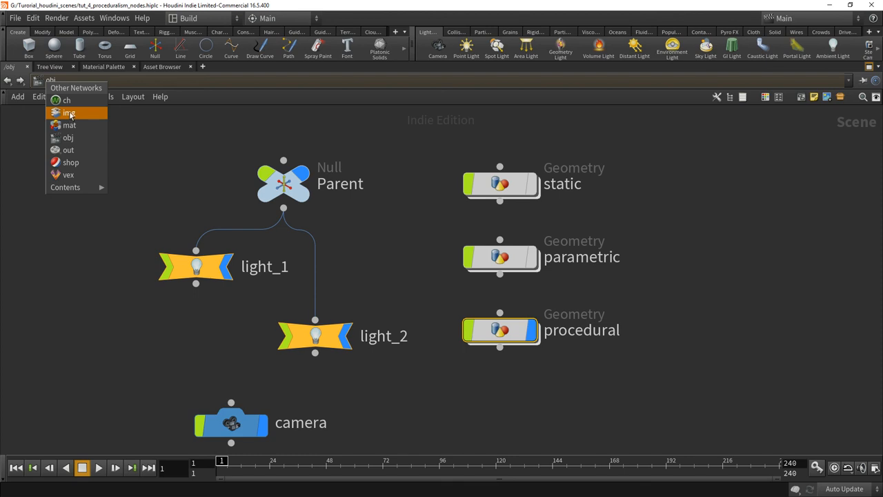
{"action": "left_click", "coordinate": [69, 124]}
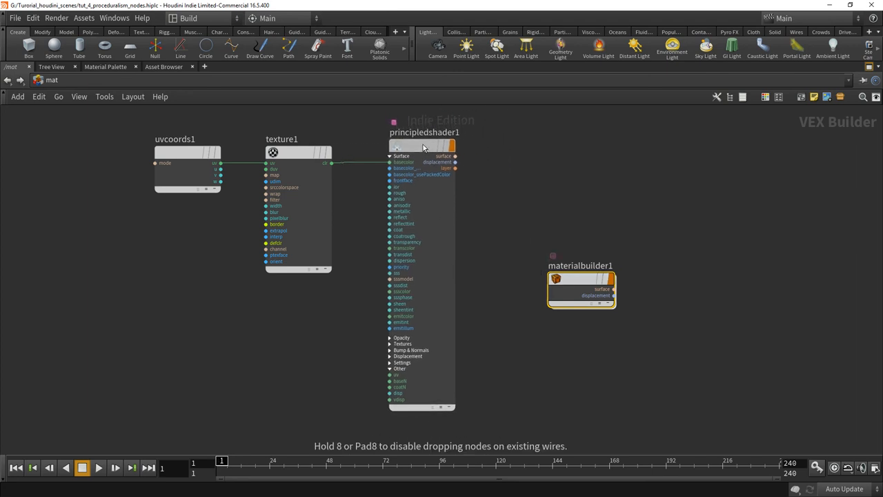
{"action": "left_click", "coordinate": [579, 282]}
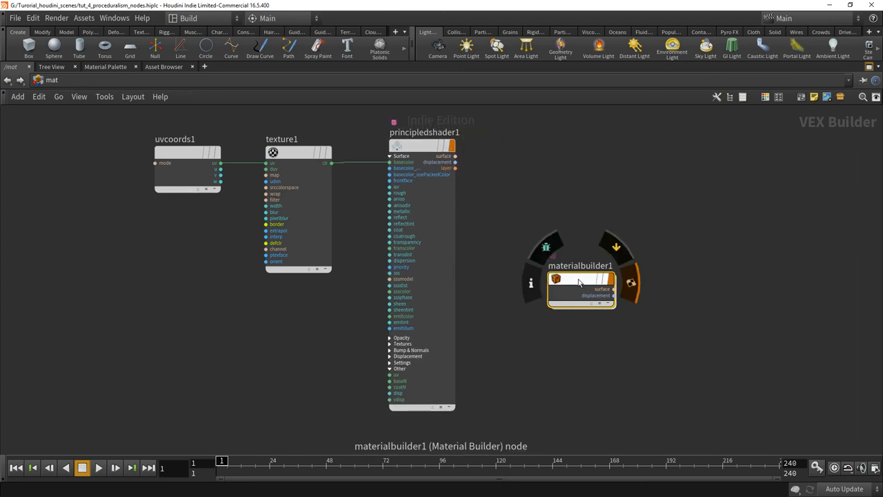
{"action": "double_click", "coordinate": [581, 288]}
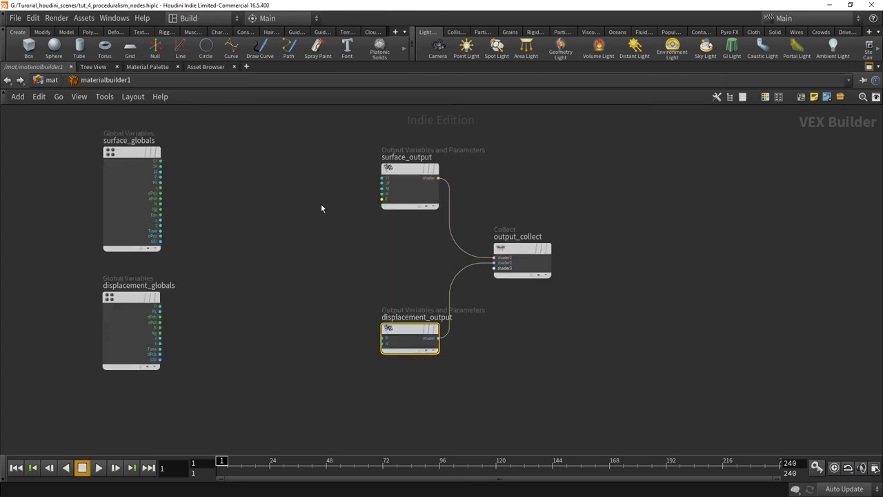
{"action": "mouse_move", "coordinate": [300, 238]}
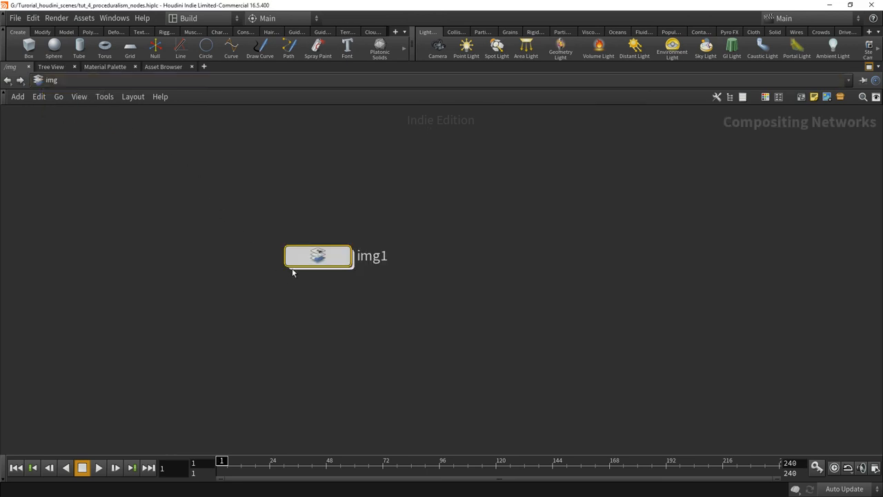
- Dive into img1's compositing network, then return to the object level via the Other Networks menu
{"action": "double_click", "coordinate": [318, 255]}
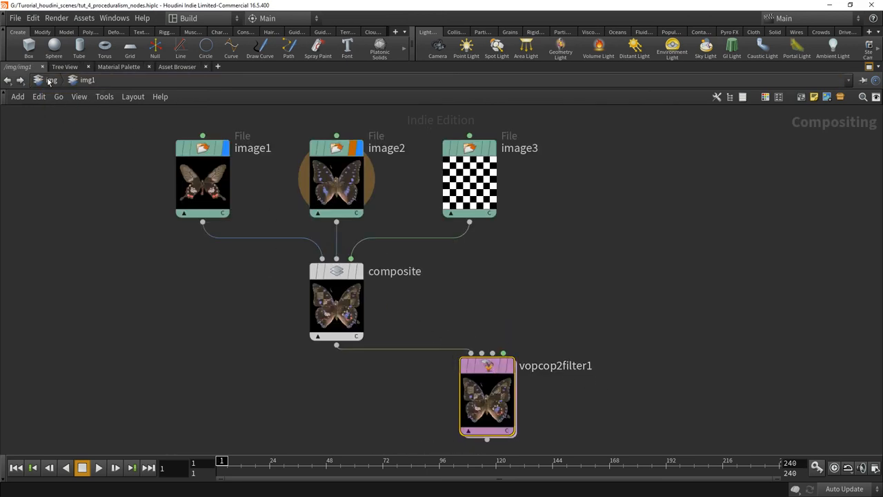
{"action": "left_click", "coordinate": [39, 78]}
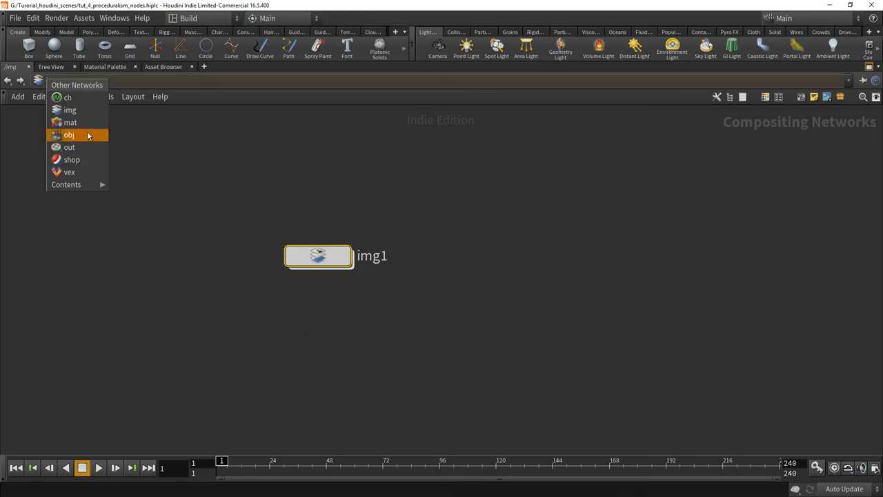
{"action": "left_click", "coordinate": [69, 136]}
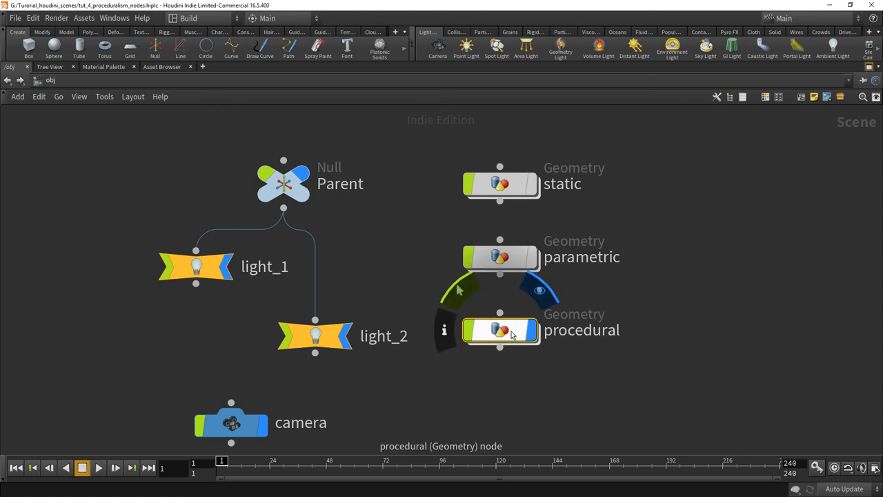
- Enter the procedural Geometry node and dive into move_points_with_noise, showing aanoise1 and add1 feeding the output
{"action": "double_click", "coordinate": [500, 330]}
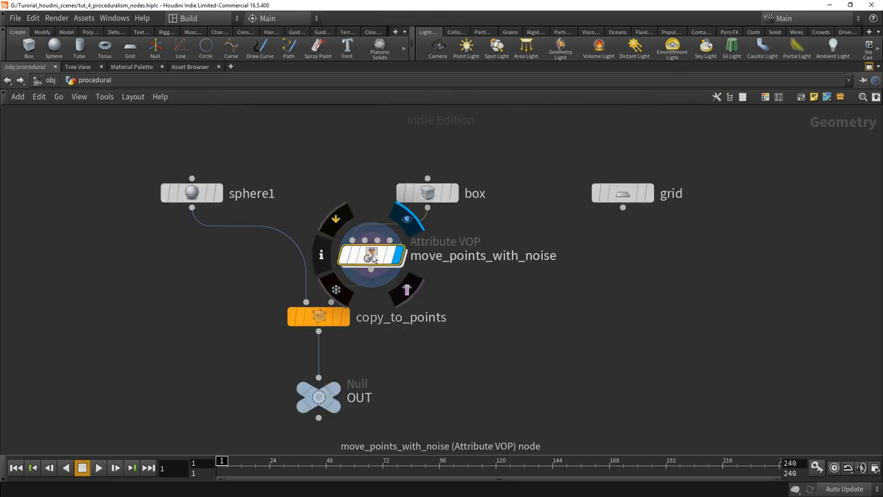
{"action": "double_click", "coordinate": [371, 256]}
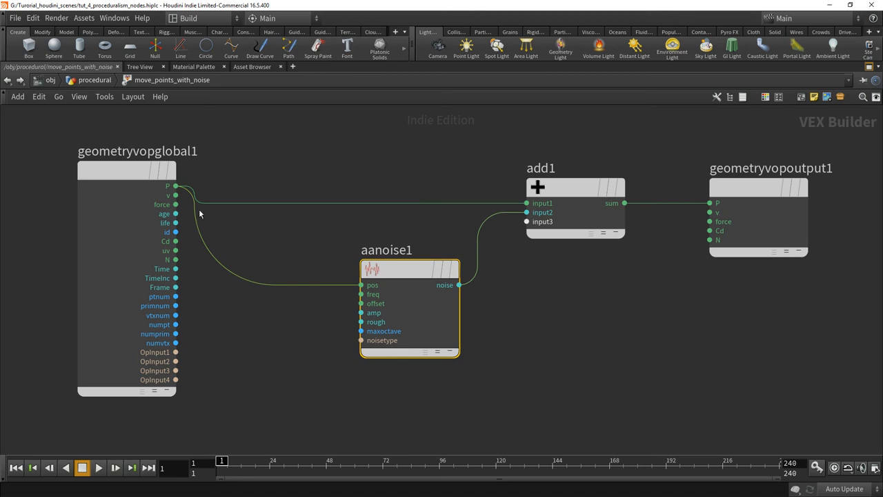
{"action": "mouse_move", "coordinate": [232, 317]}
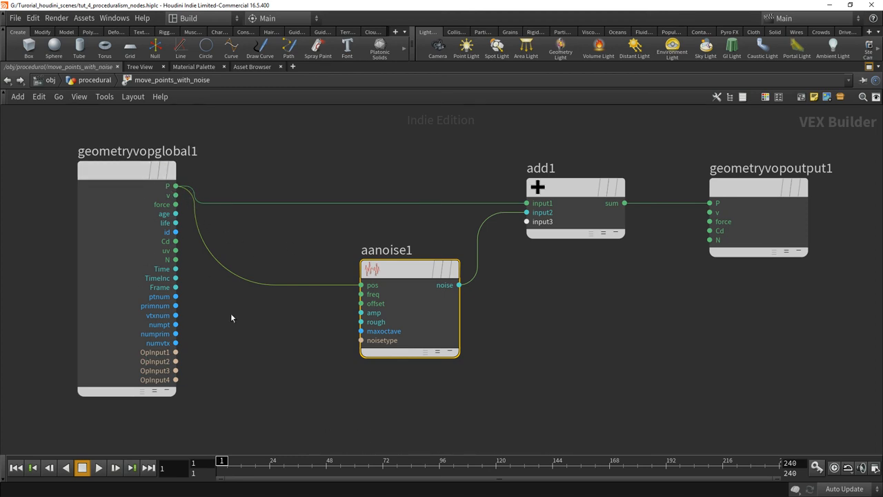
{"action": "mouse_move", "coordinate": [244, 328]}
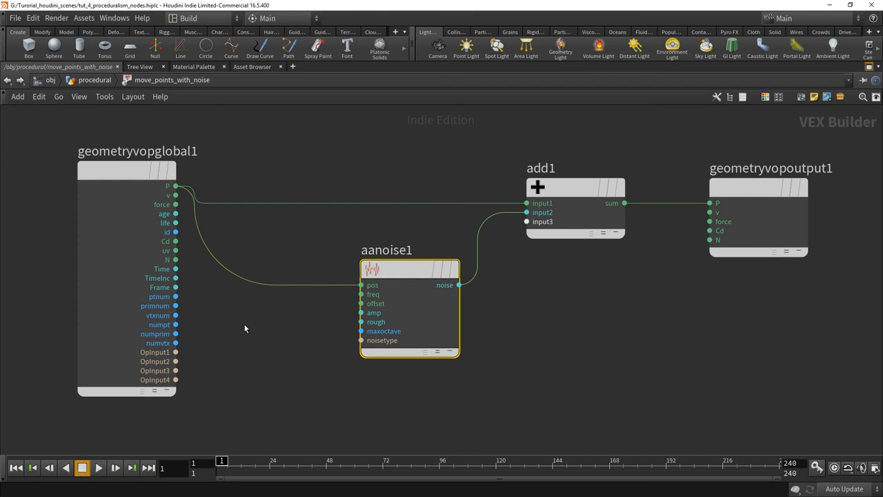
{"action": "mouse_move", "coordinate": [568, 312]}
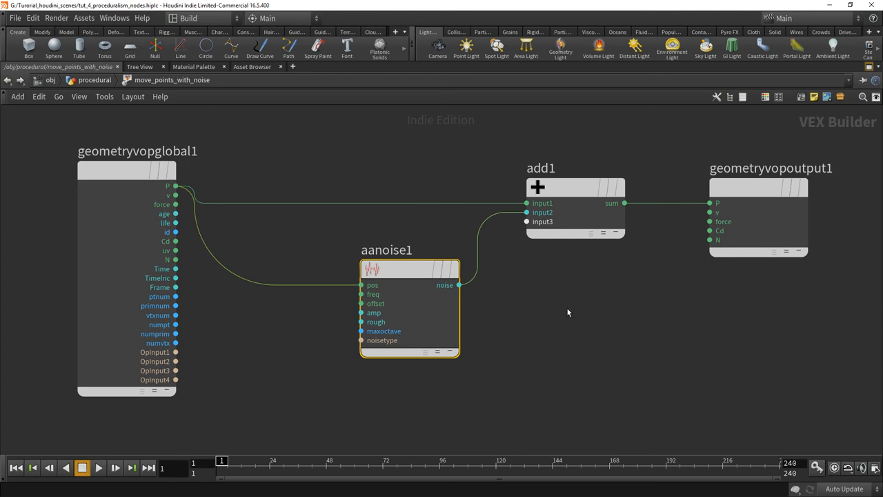
{"action": "mouse_move", "coordinate": [450, 318]}
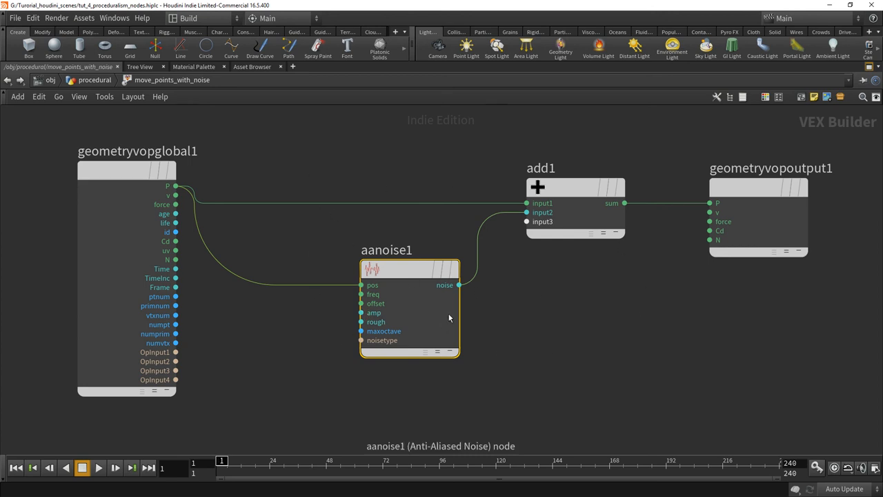
- Step up to the procedural network with sphere, box, grid, copy_to_points and OUT
{"action": "left_click", "coordinate": [94, 79]}
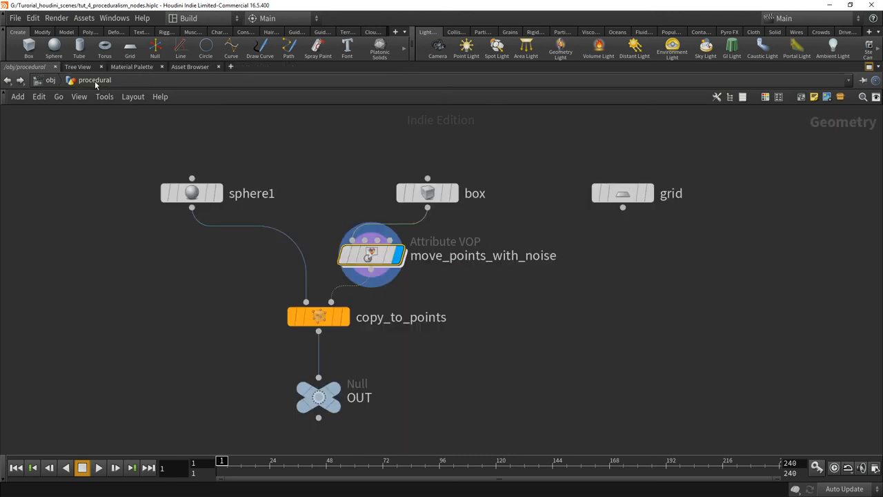
{"action": "mouse_move", "coordinate": [63, 104]}
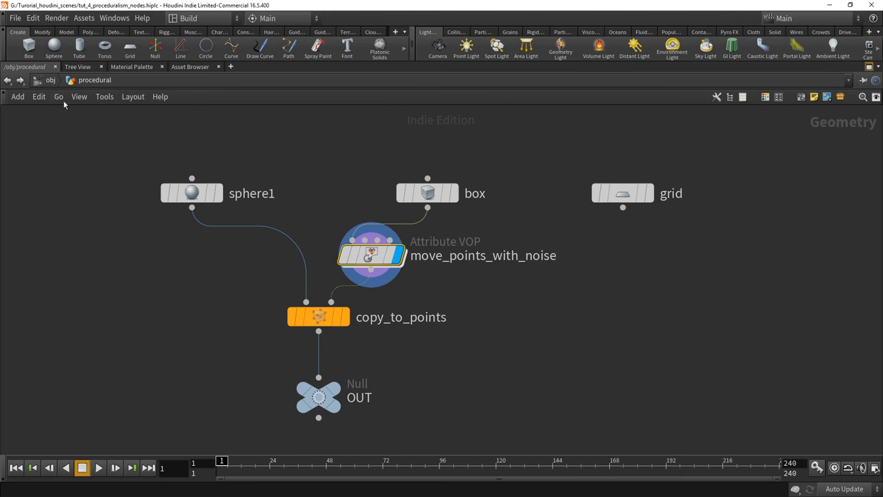
{"action": "mouse_move", "coordinate": [182, 317]}
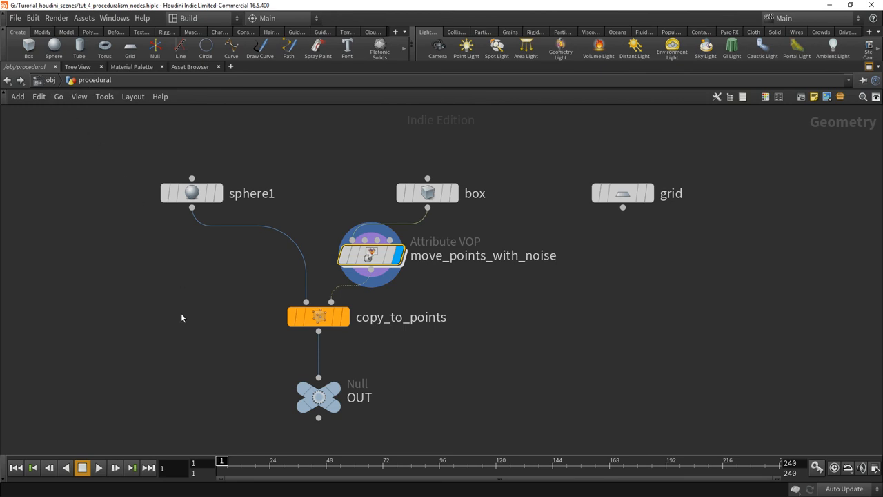